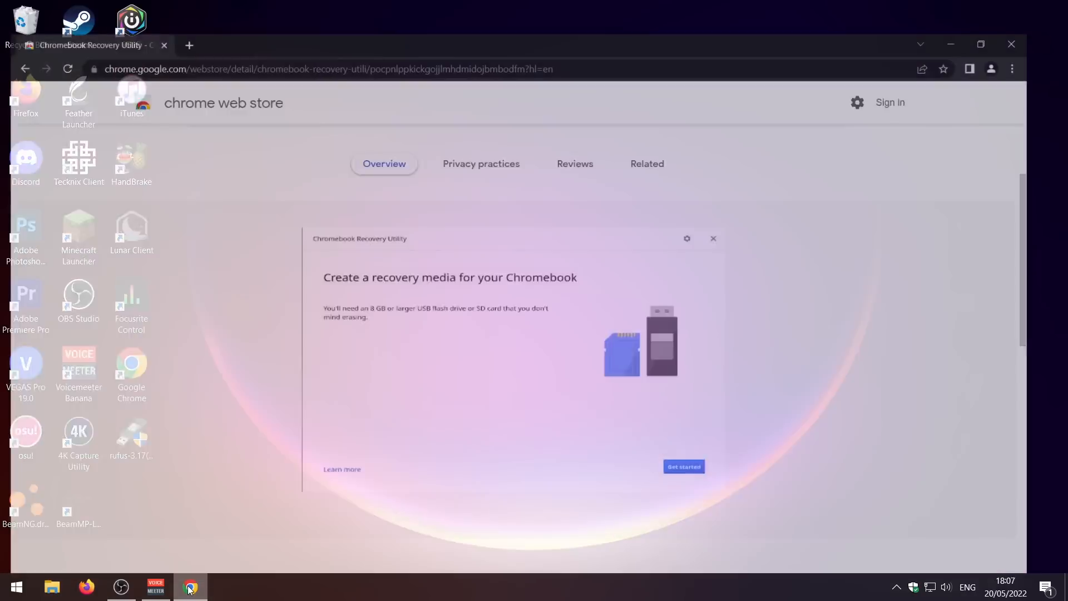
- Install the Chromebook Recovery Utility extension and launch it from the Extensions menu
click(190, 587)
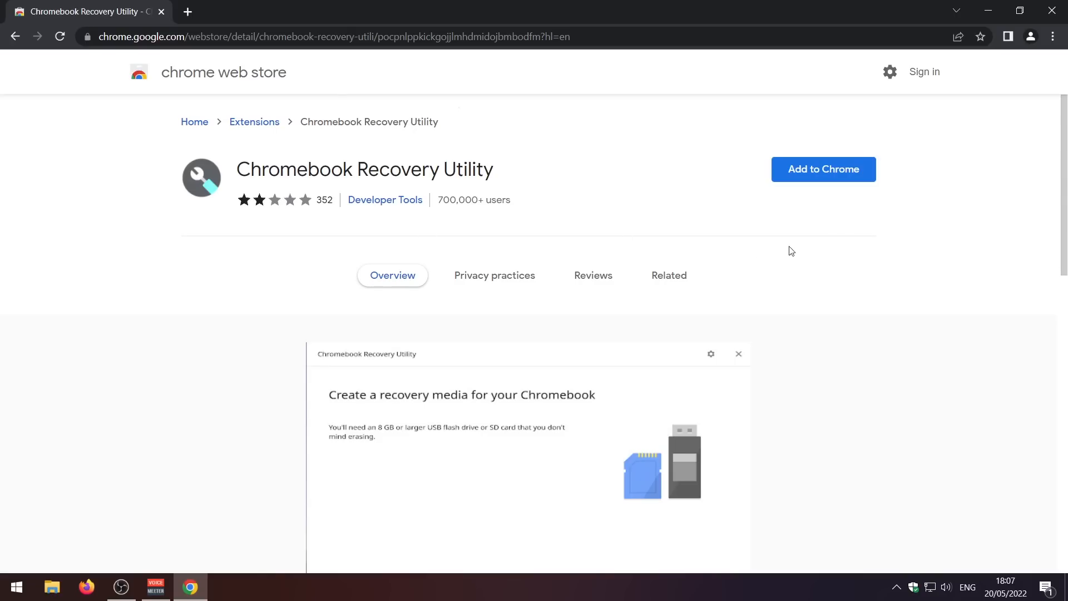
click(824, 170)
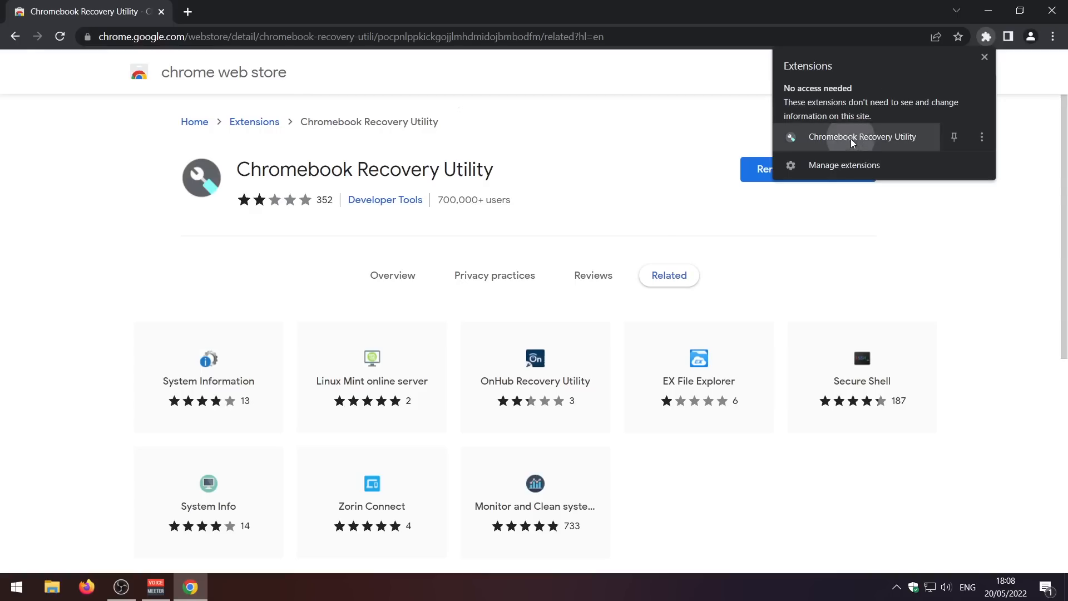
click(862, 136)
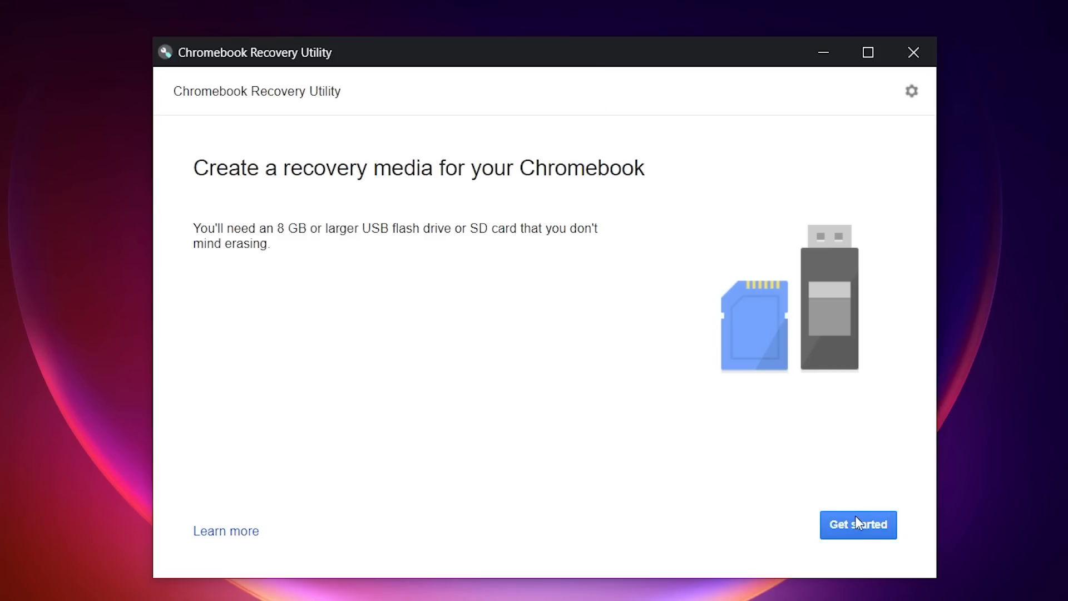
- Choose Google Chrome OS Flex and its product from the model list
click(858, 525)
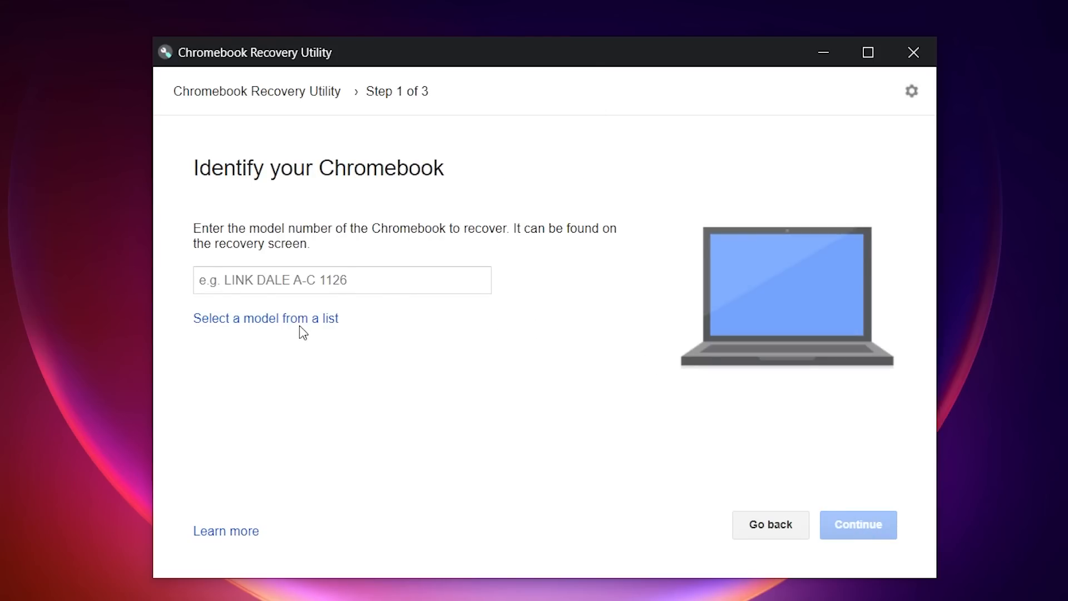
click(265, 319)
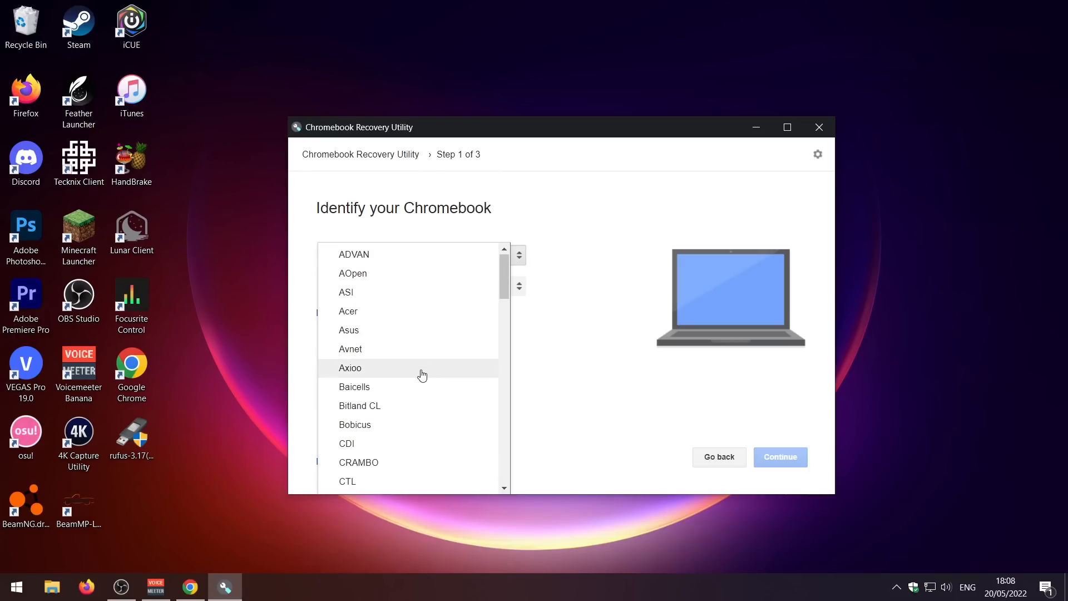
scroll(down, 3)
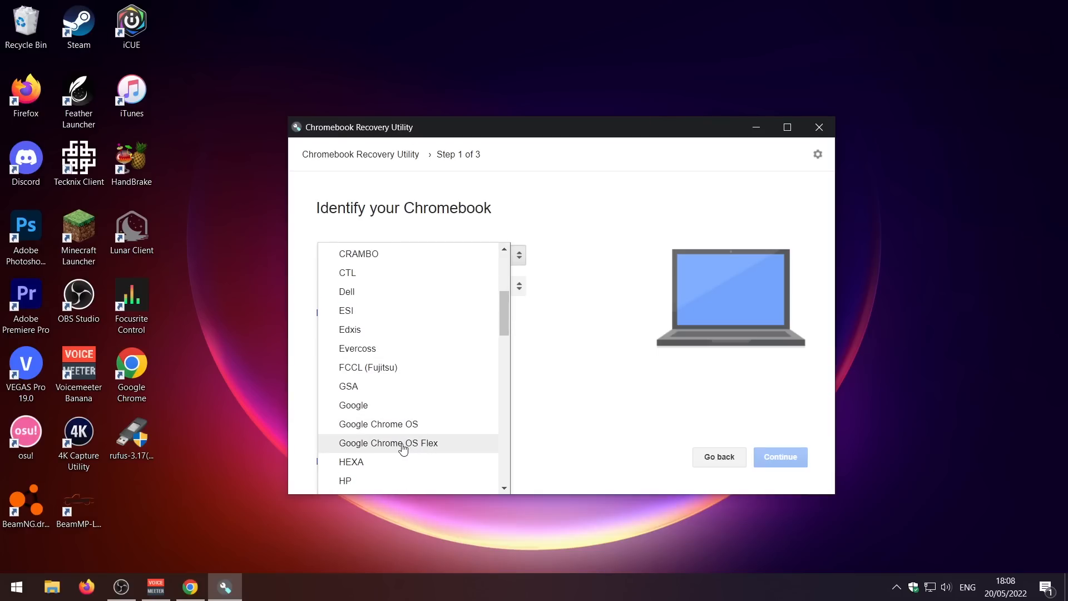
click(388, 443)
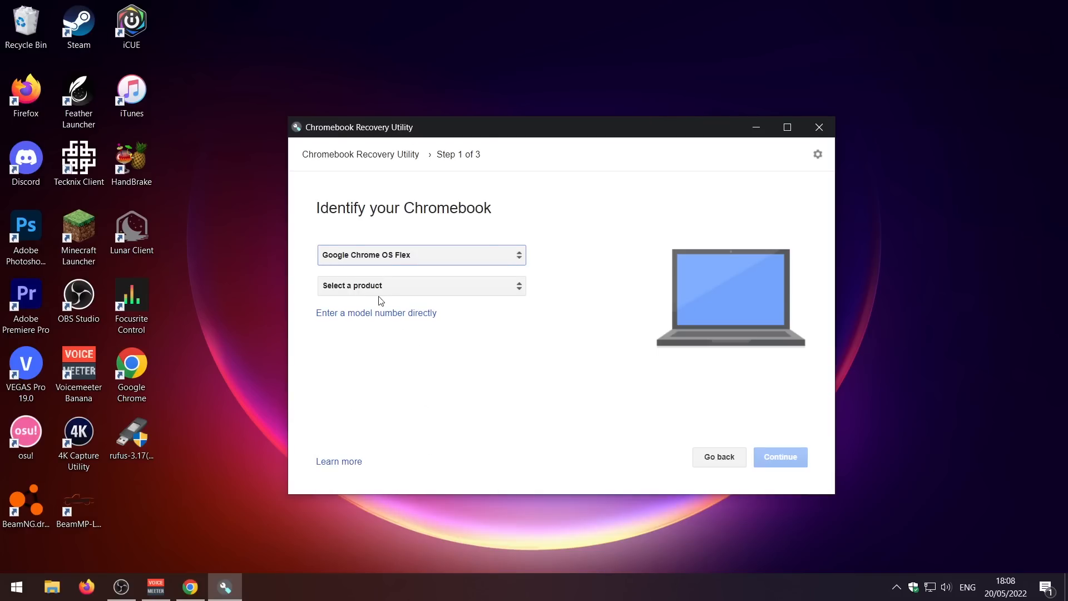
click(421, 285)
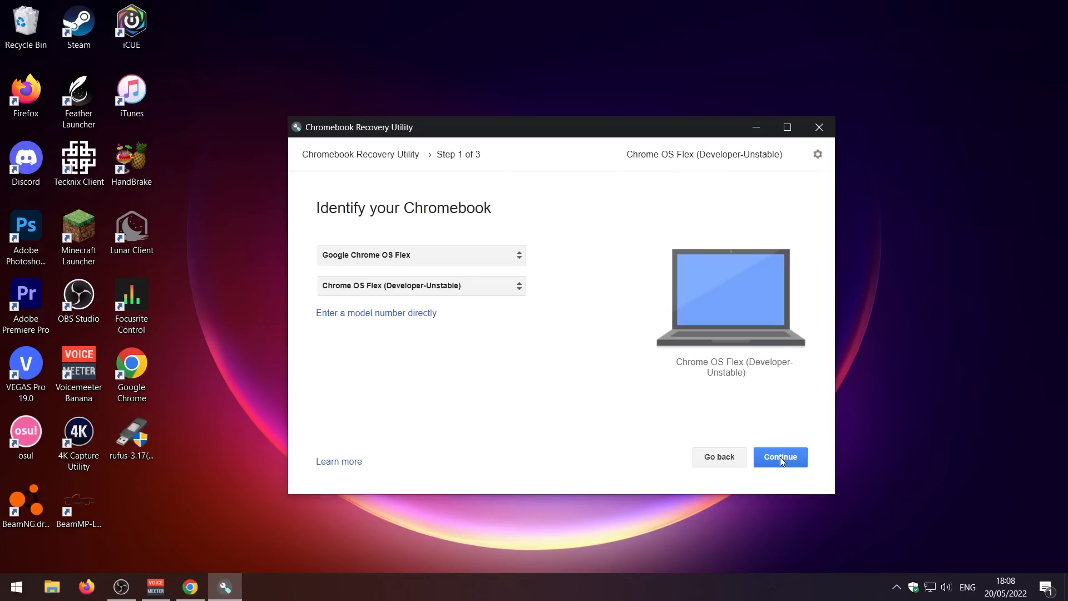
- Select the SanDisk Cruzer Spark drive and start writing the recovery image
click(779, 456)
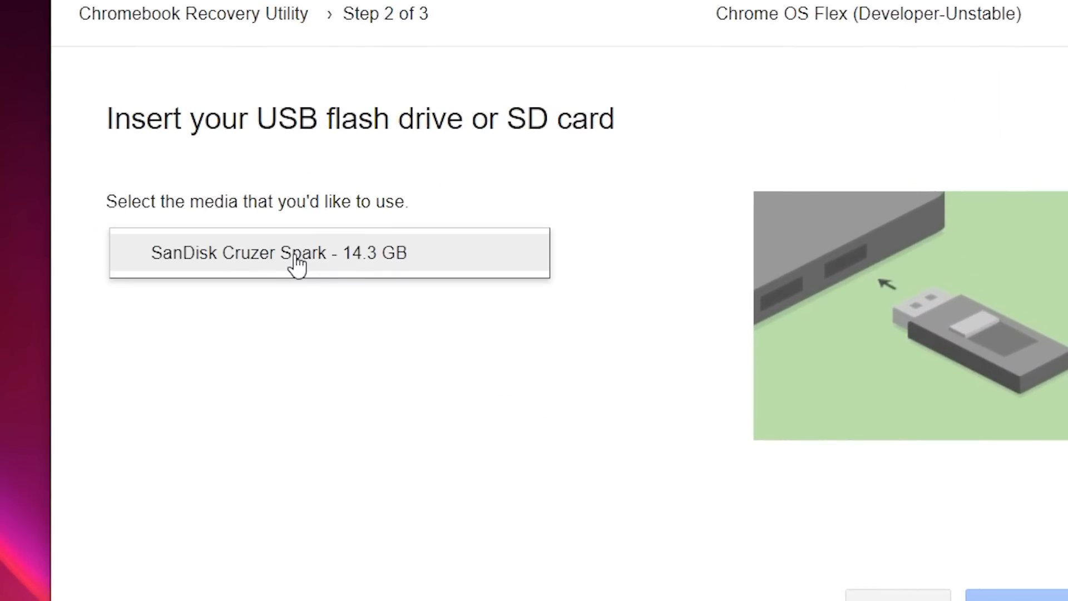
click(329, 253)
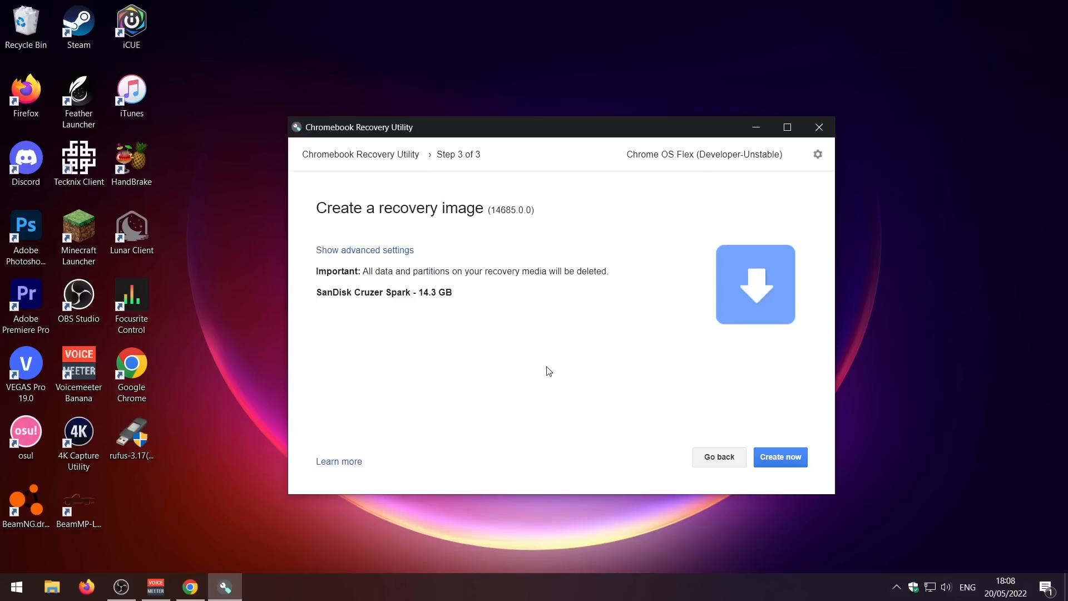
click(780, 456)
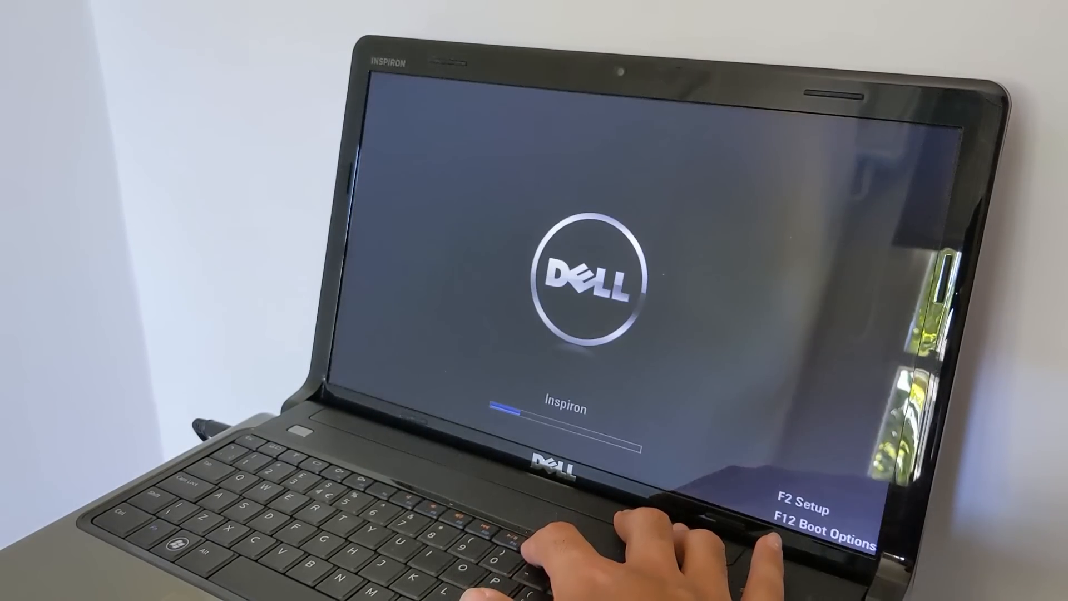
- Boot from USB via F12 and confirm the erase-and-install of ChromeOS Flex on the hard drive
key(F12)
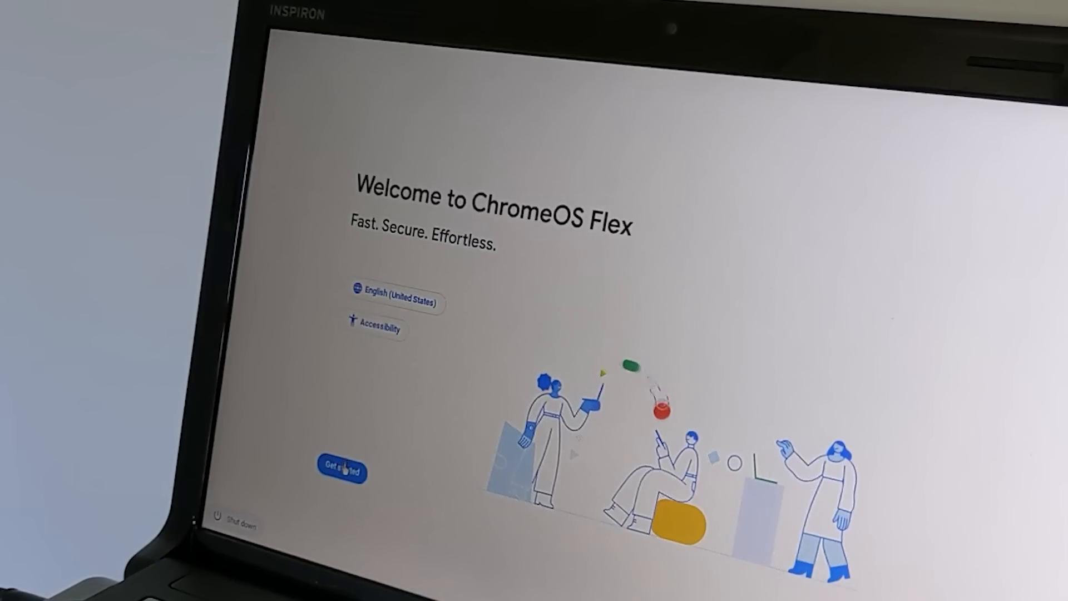
click(340, 471)
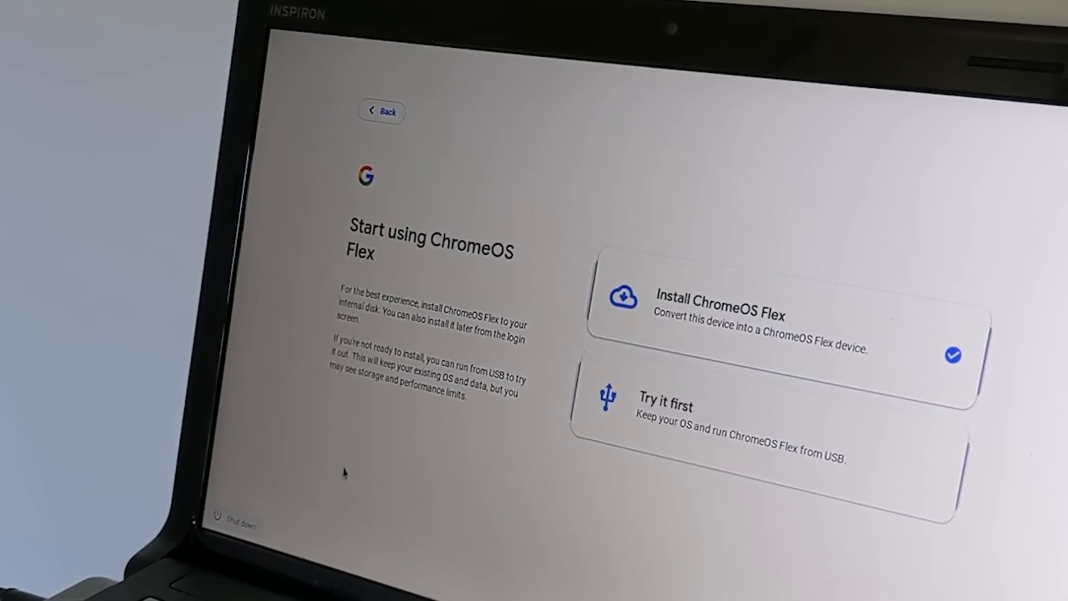
mouse_move(691, 313)
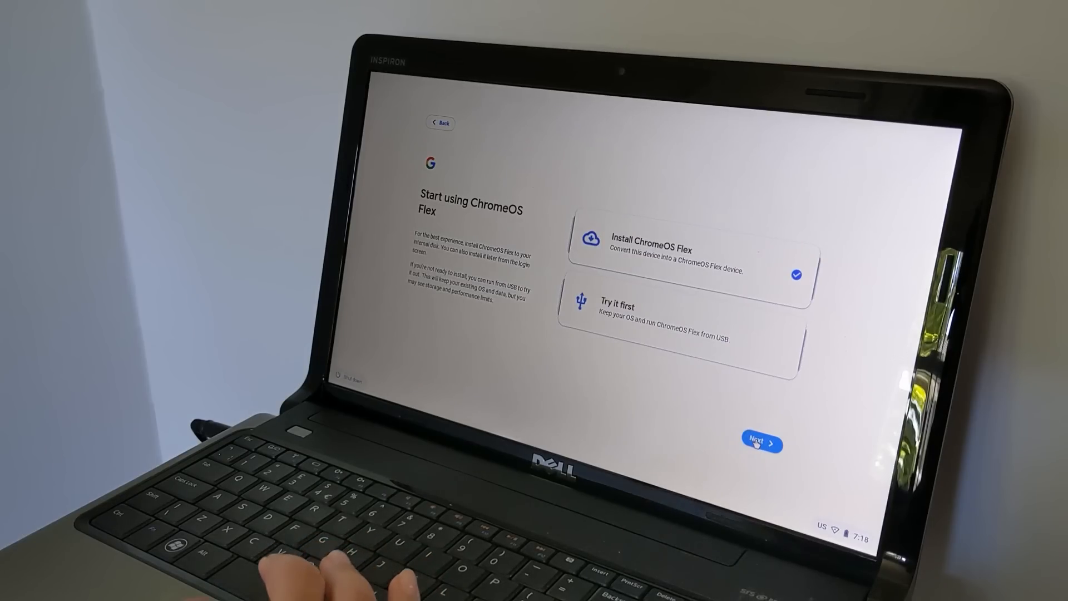
click(760, 444)
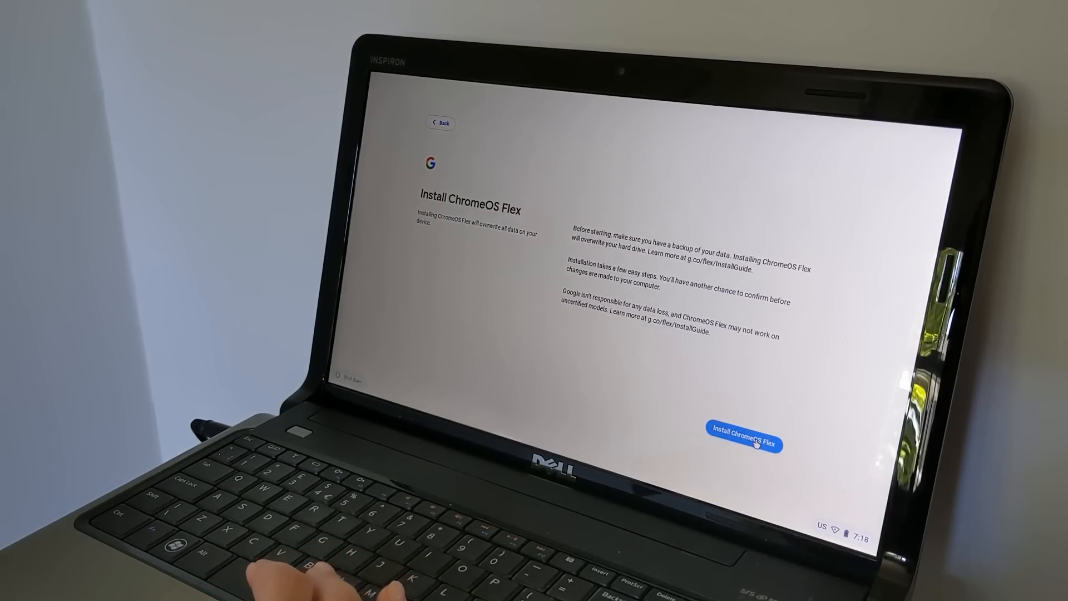
click(742, 439)
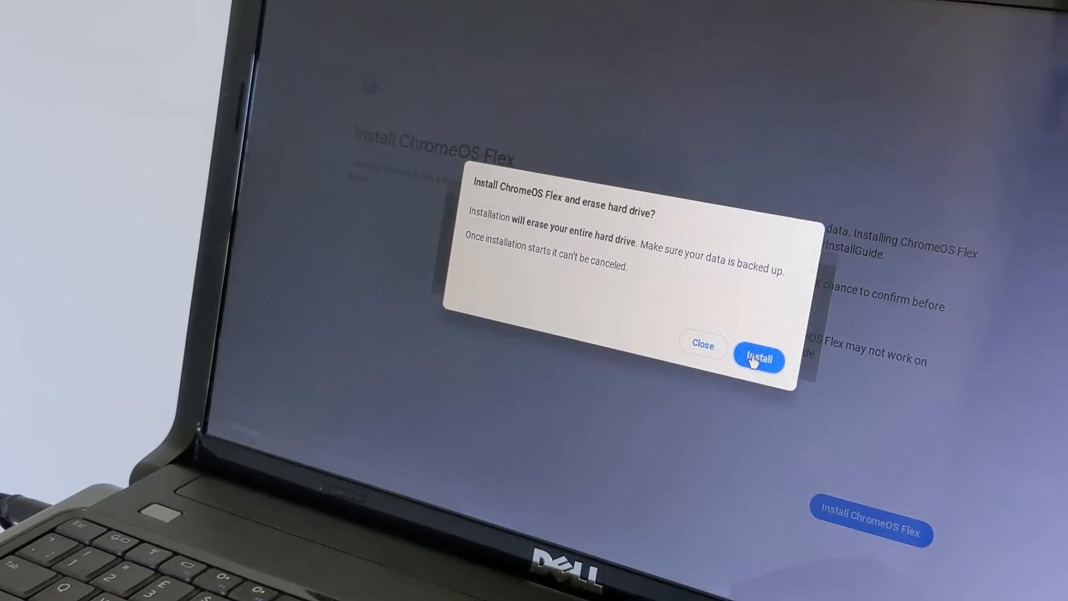
click(758, 359)
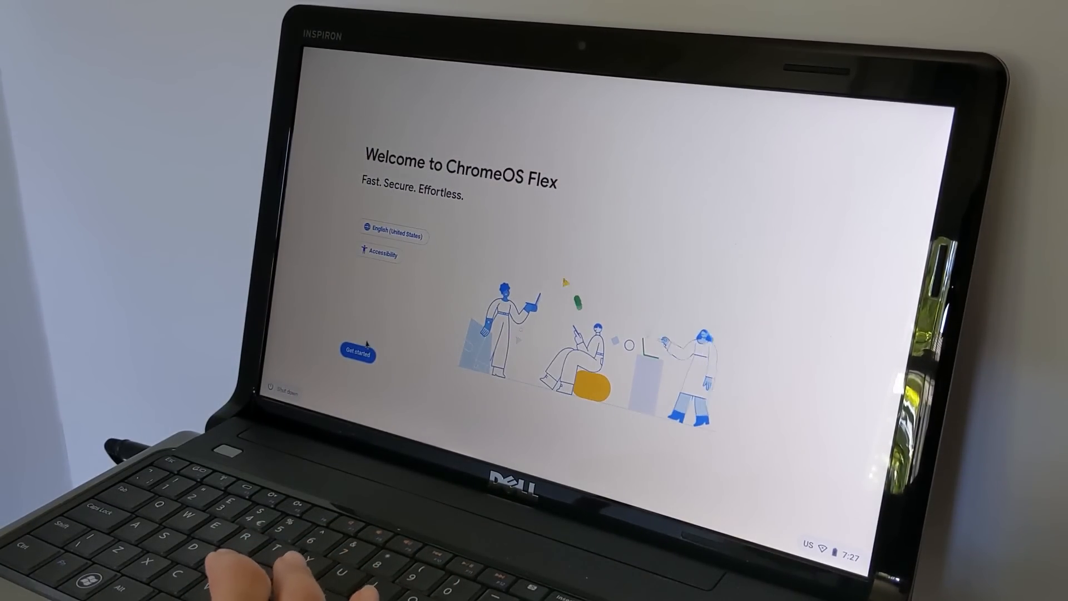
- Accept the Google terms, choose personal use and sign in with the account
click(358, 353)
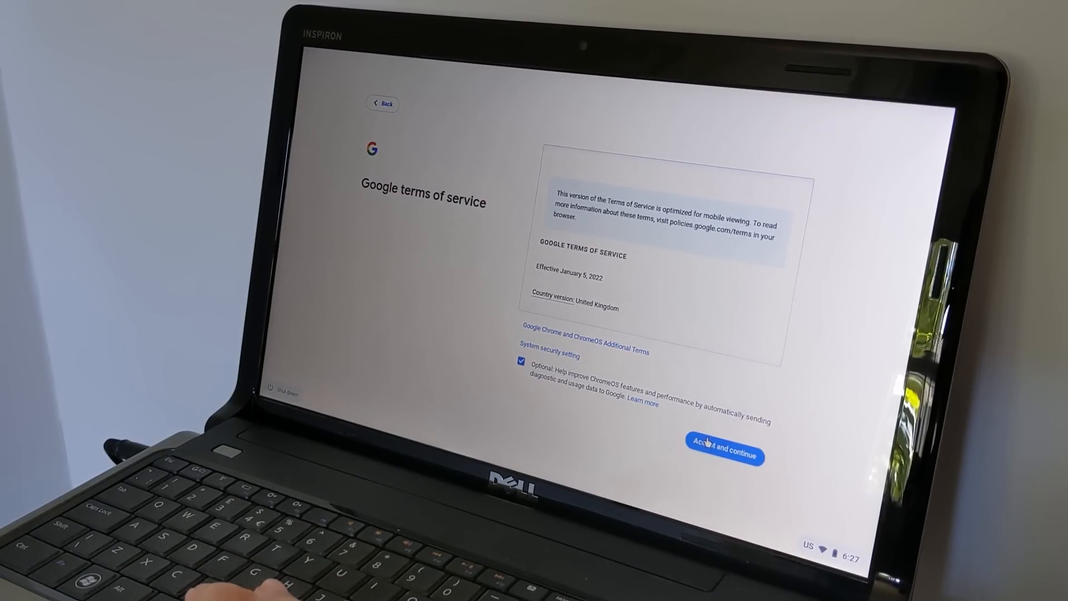
click(724, 453)
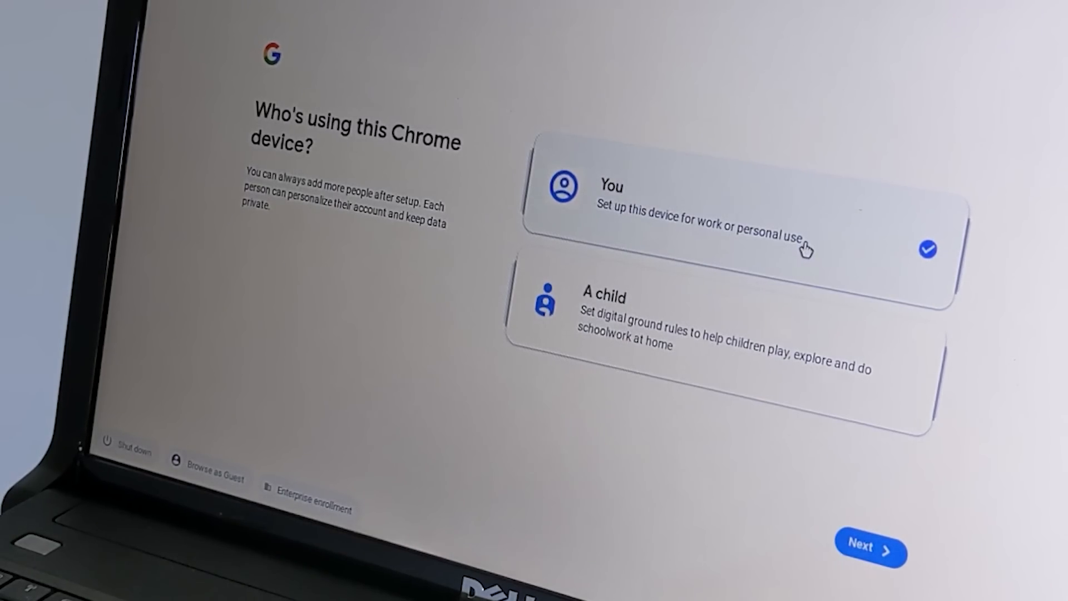
click(871, 549)
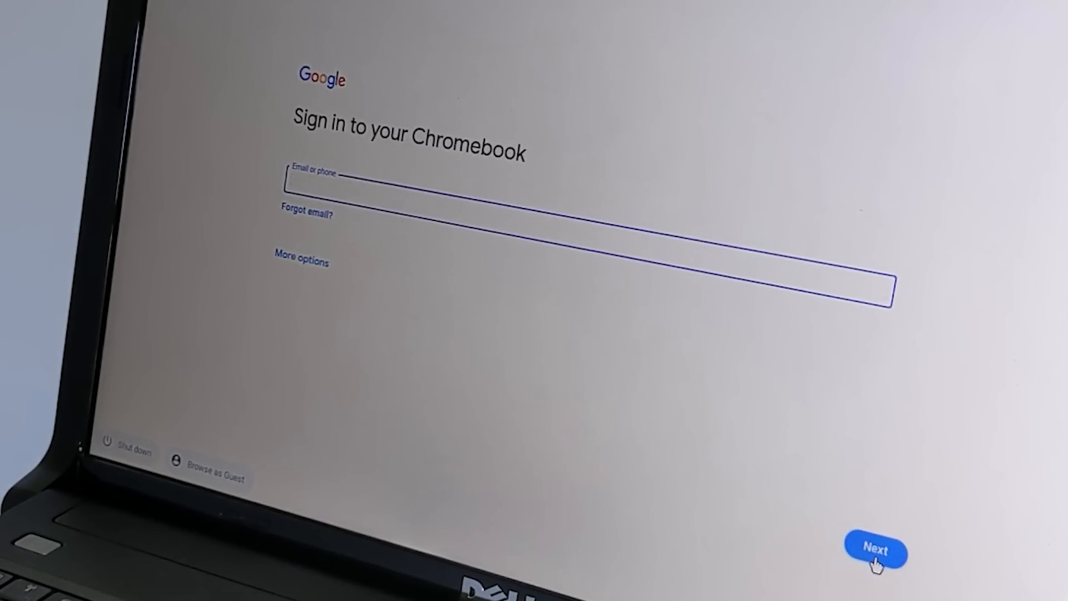
click(876, 552)
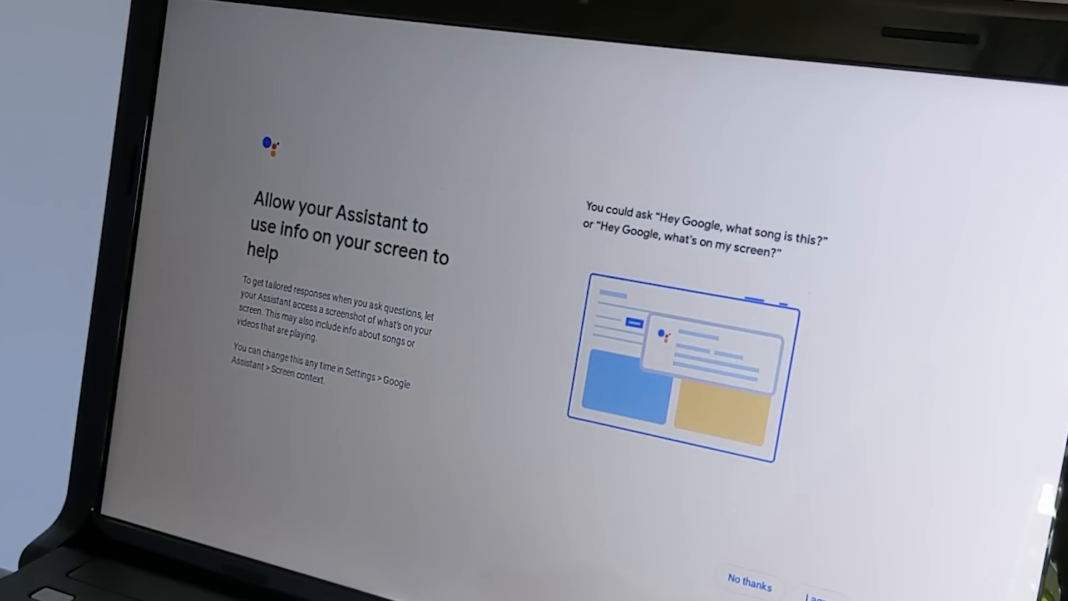
- Decline both Assistant extras, finish setup and close the welcome window
click(749, 582)
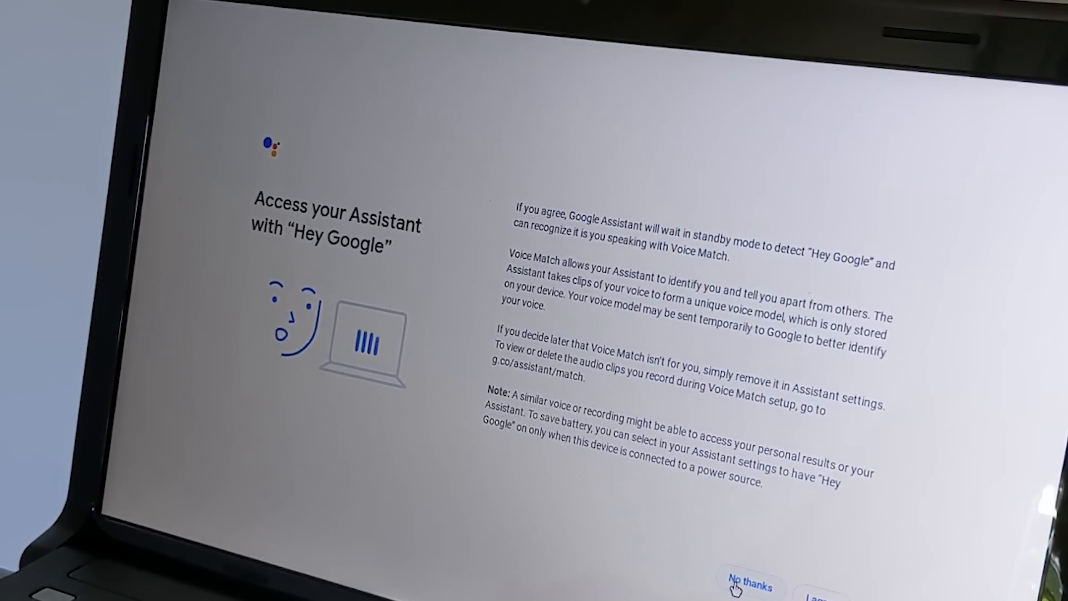
click(748, 583)
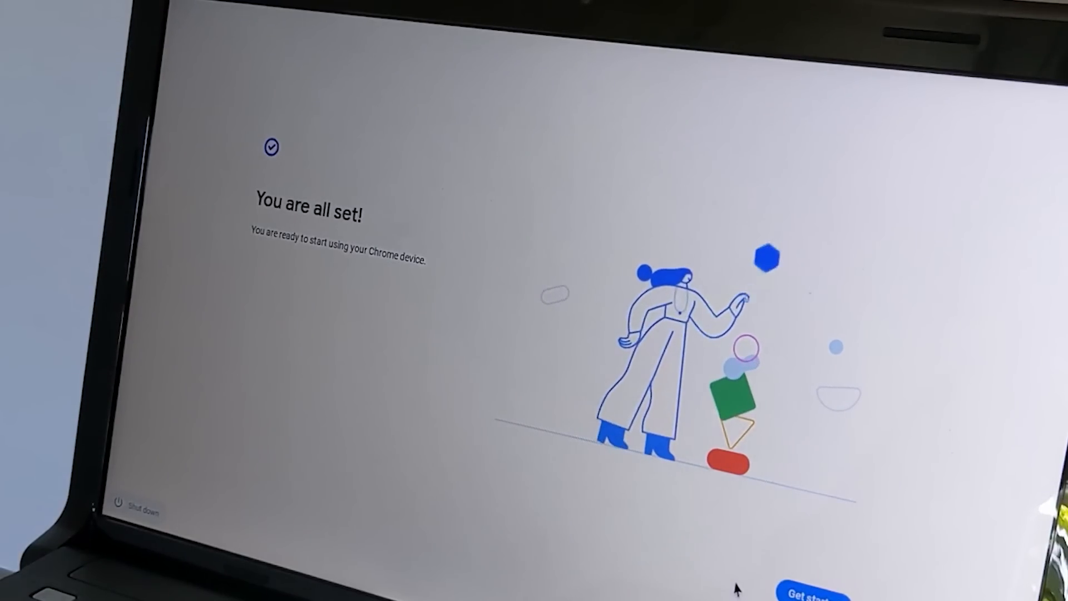
click(812, 590)
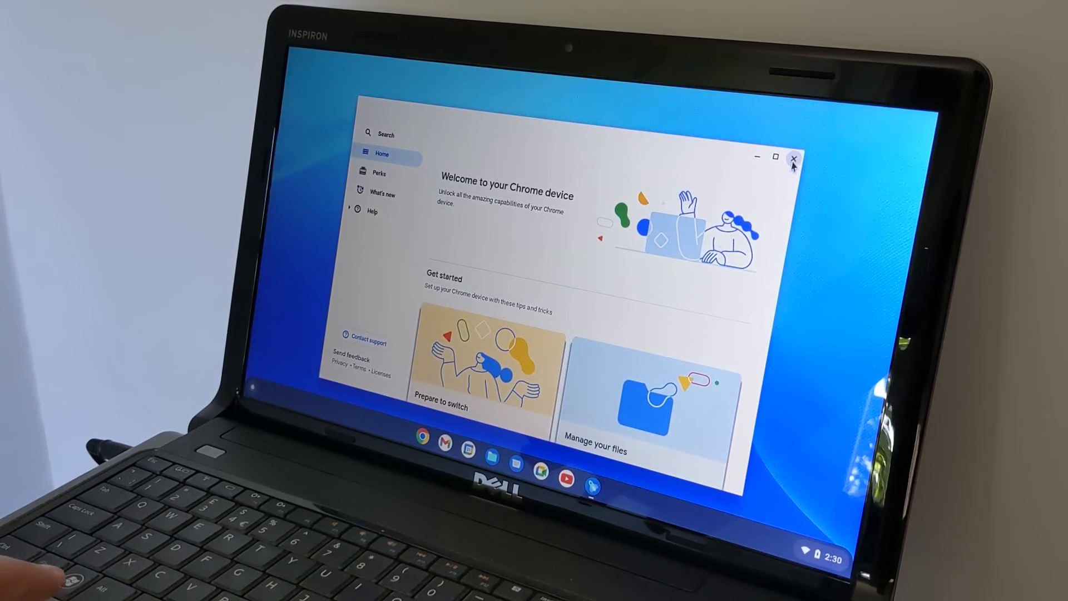
click(795, 157)
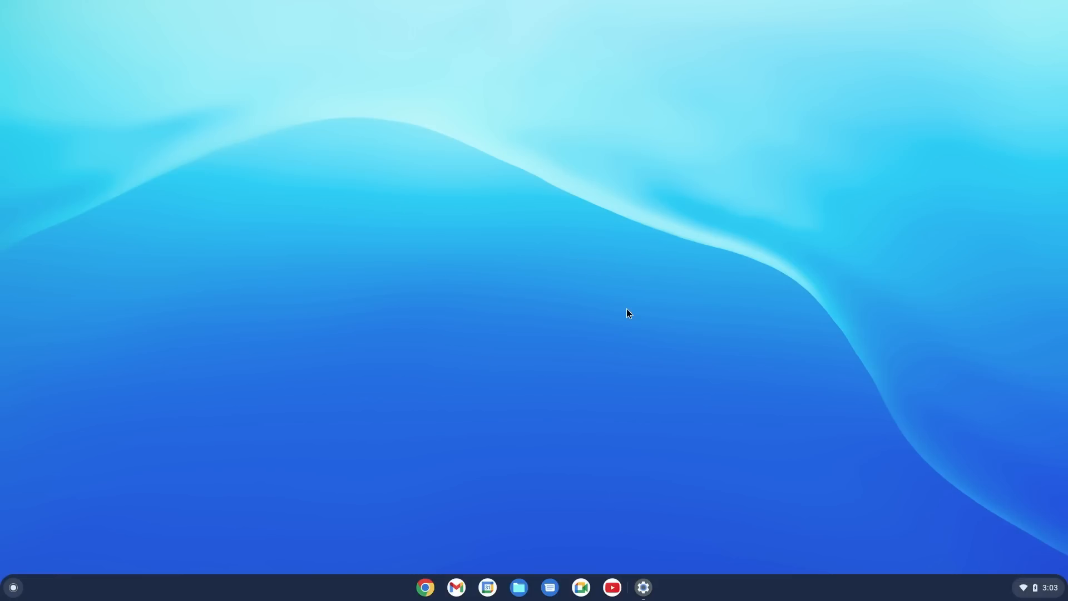
mouse_move(565, 309)
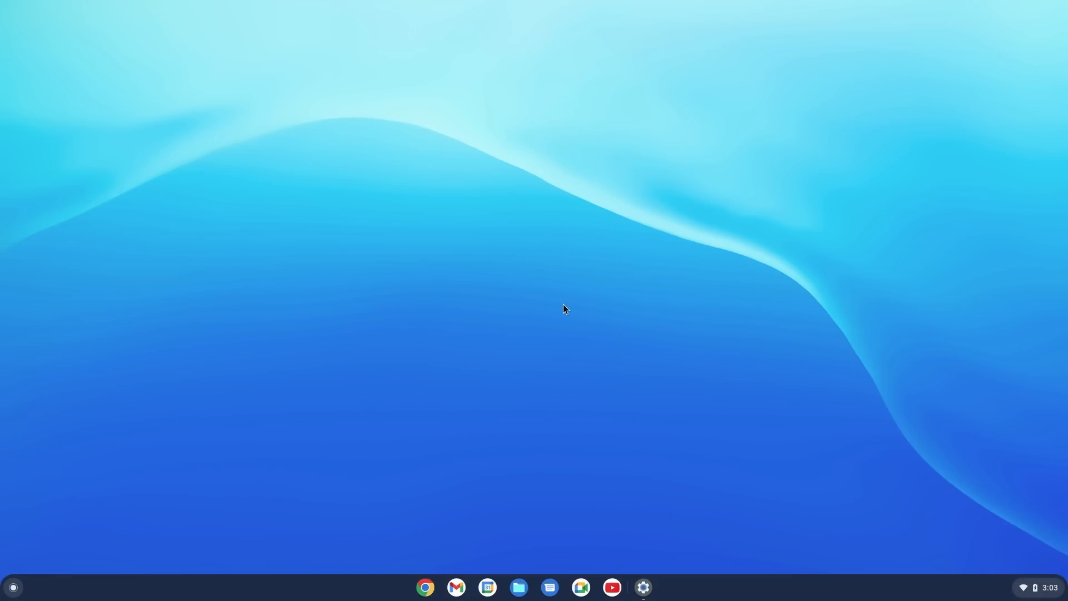
mouse_move(505, 135)
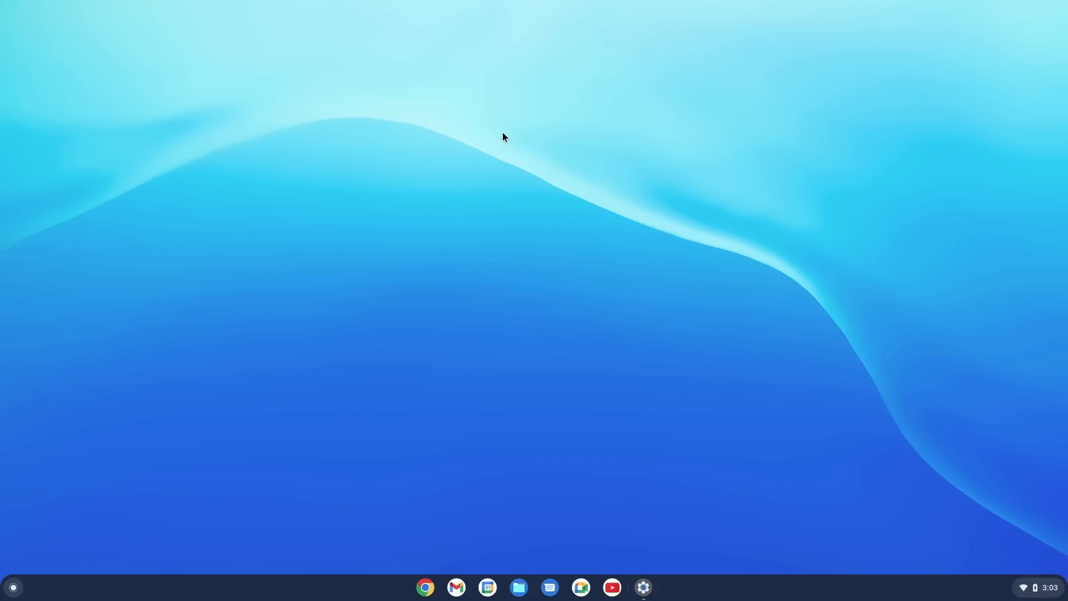
mouse_move(416, 437)
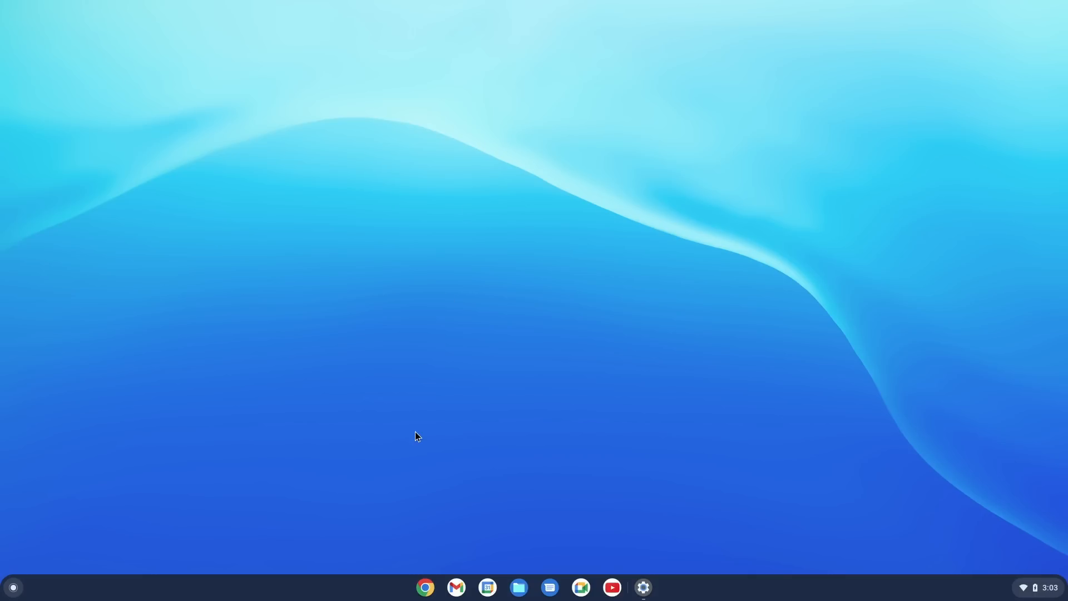
mouse_move(425, 587)
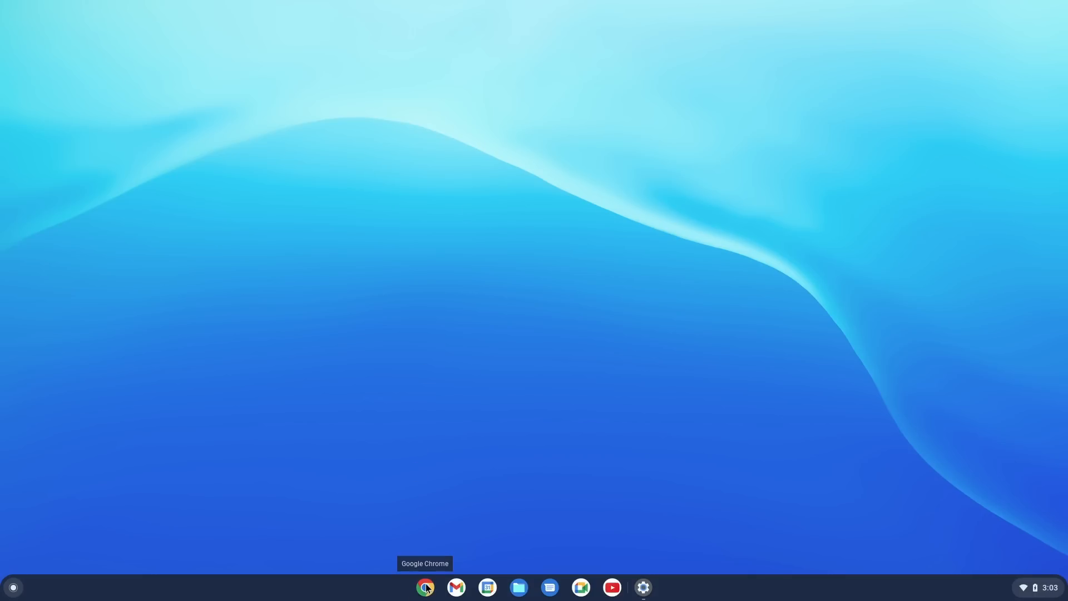
click(426, 587)
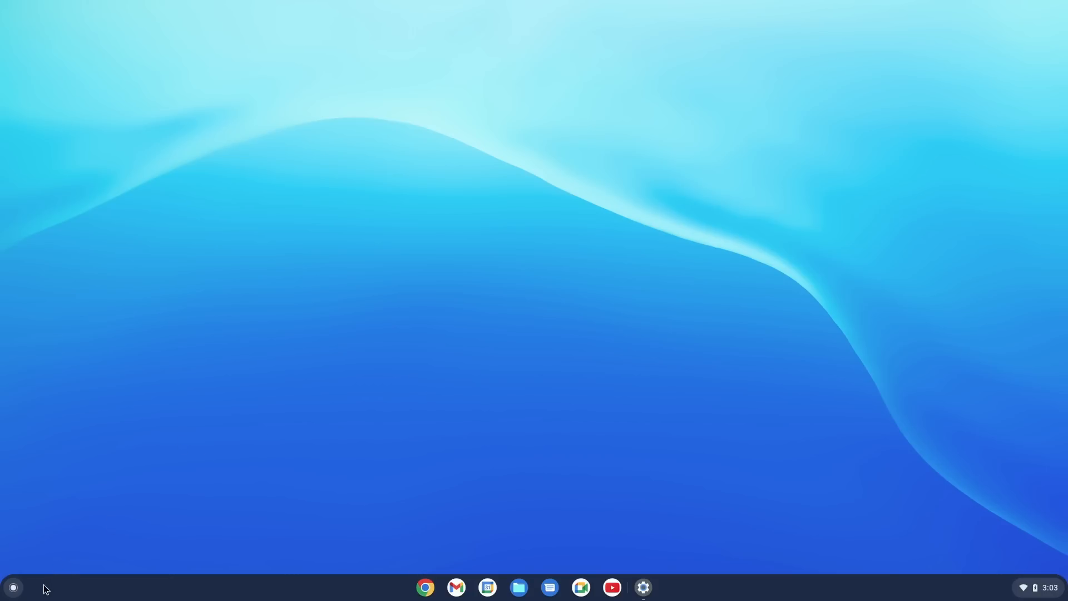
click(12, 588)
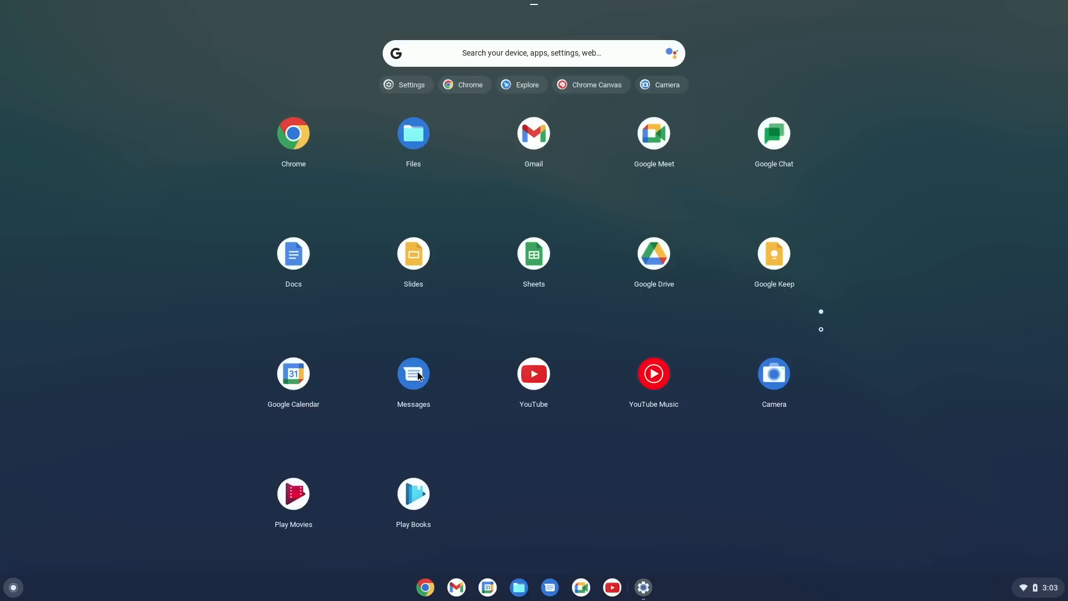
mouse_move(399, 389)
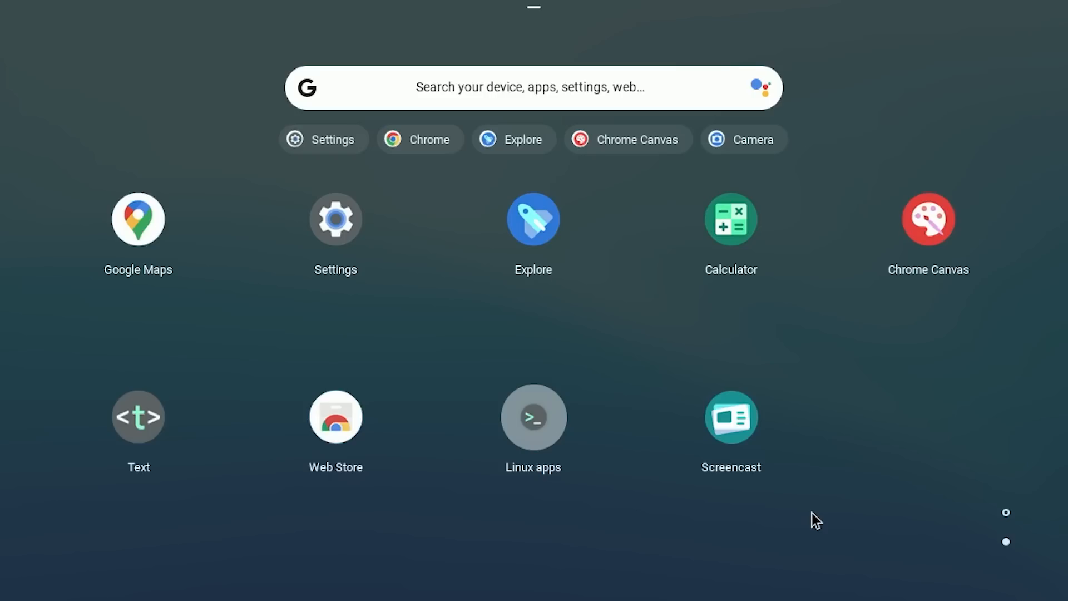
mouse_move(446, 405)
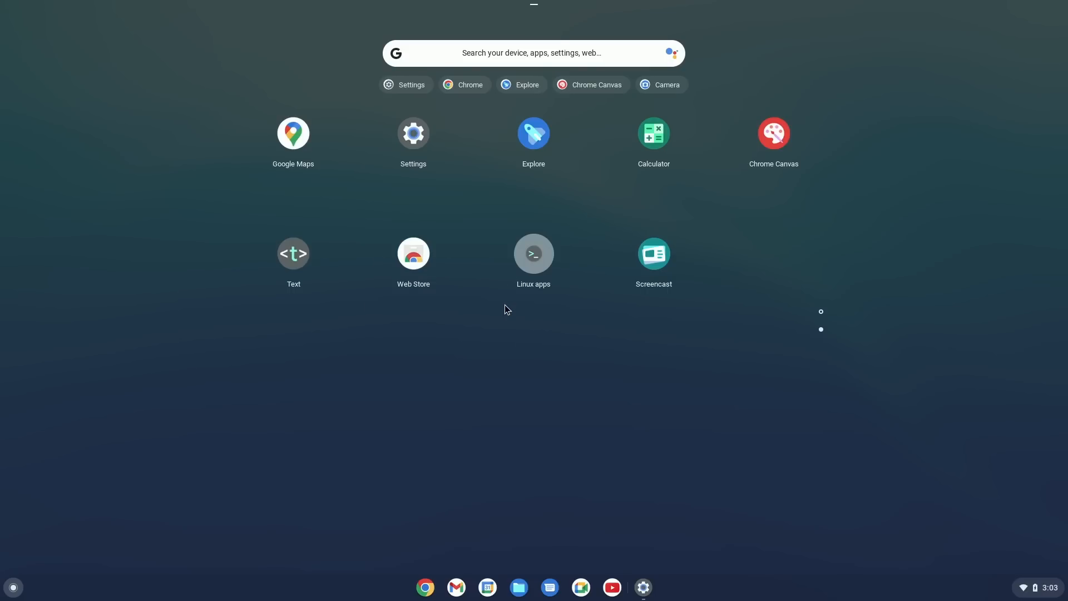
mouse_move(720, 161)
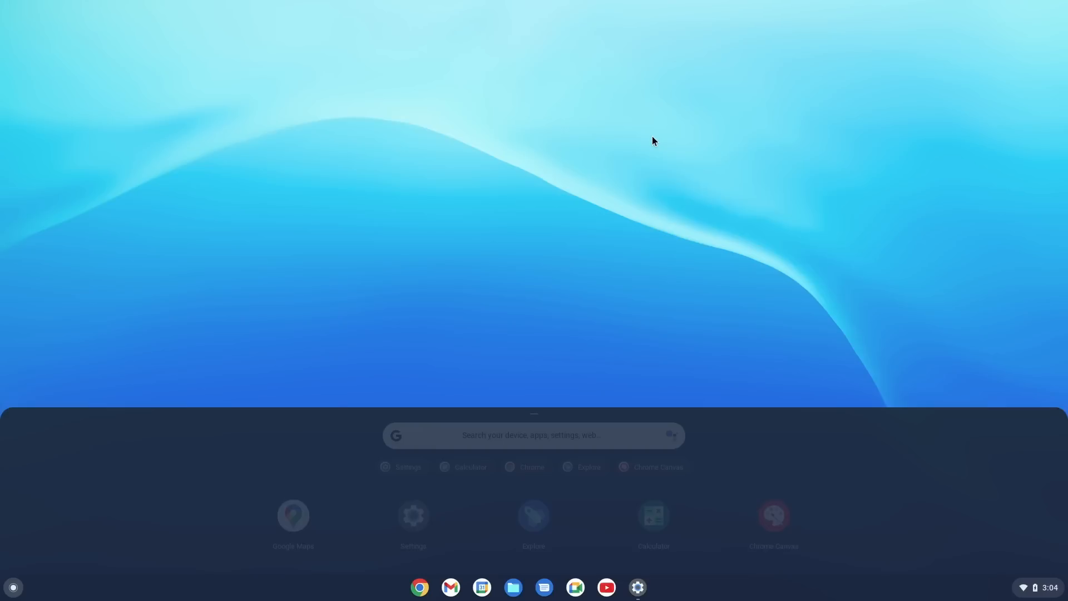
- Launch Calculator, then reach the Developers section of Settings
click(652, 519)
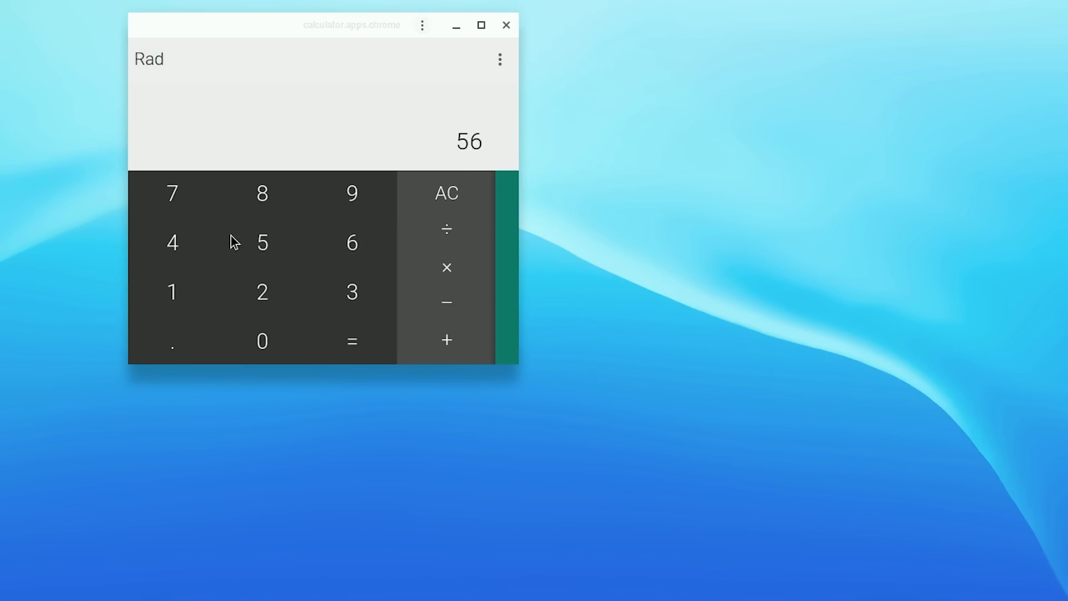
click(505, 26)
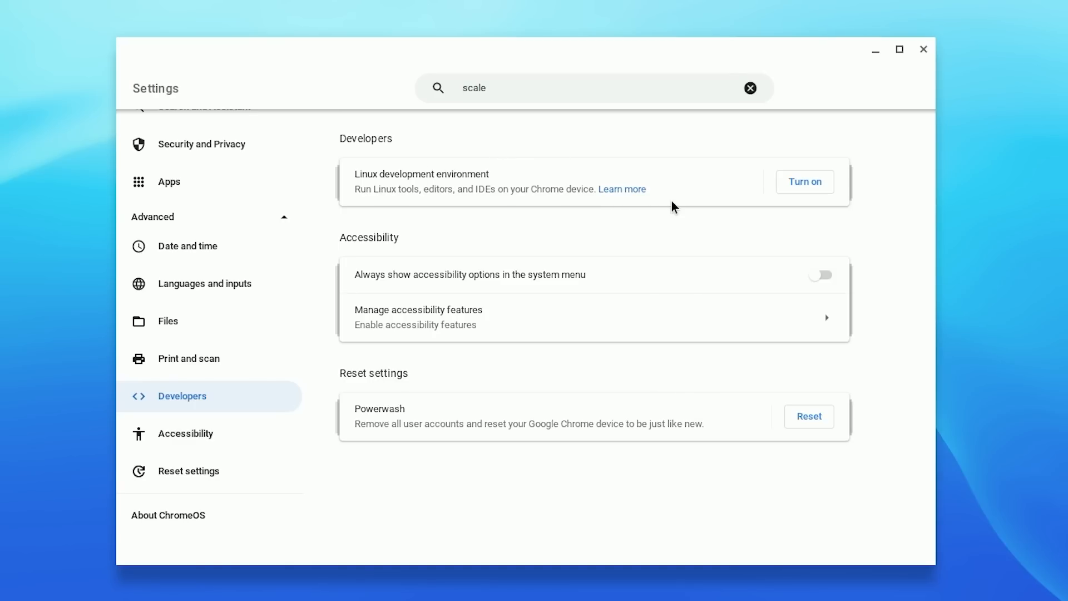
- Turn on the Linux development environment and continue its setup dialog
click(805, 181)
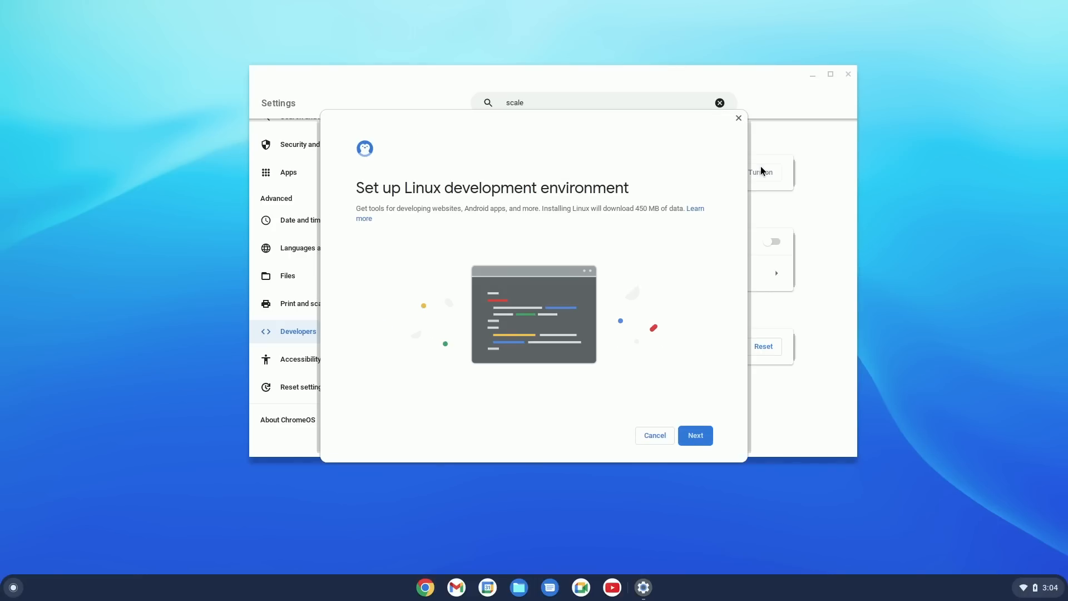
click(694, 435)
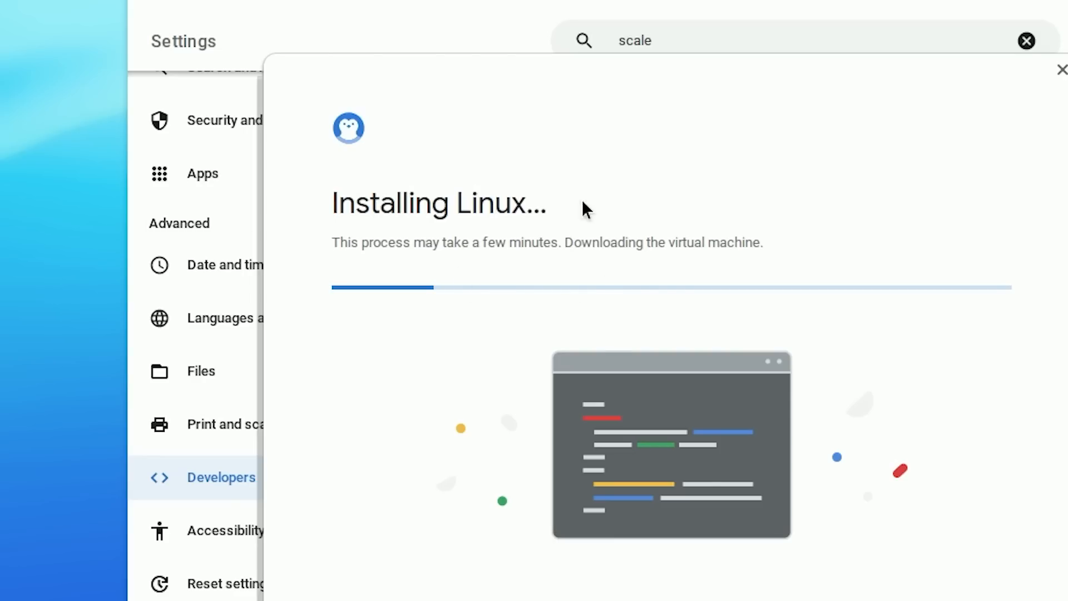
mouse_move(459, 345)
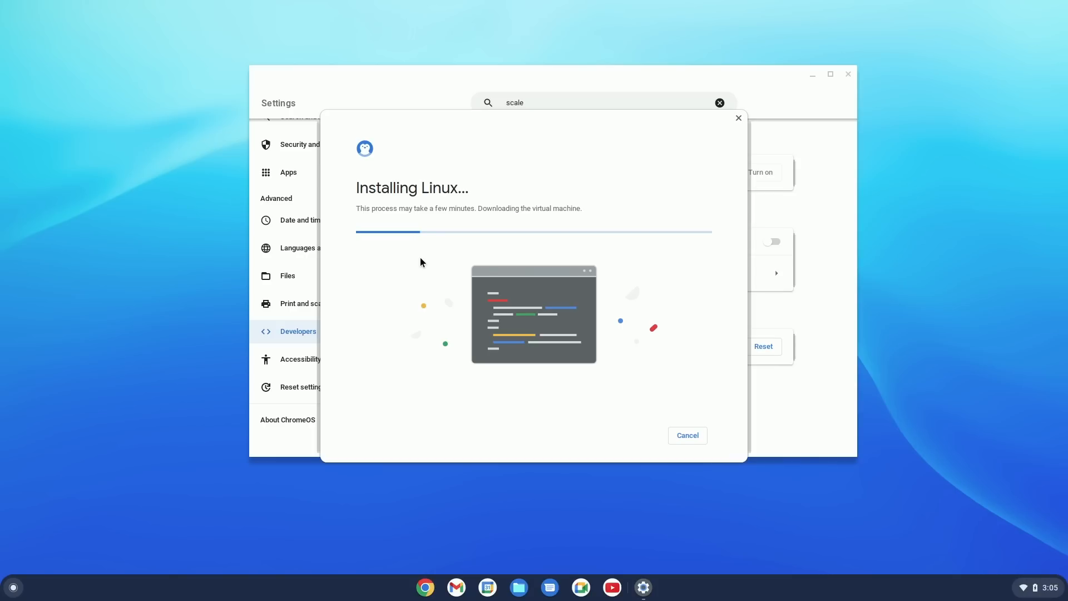
mouse_move(399, 405)
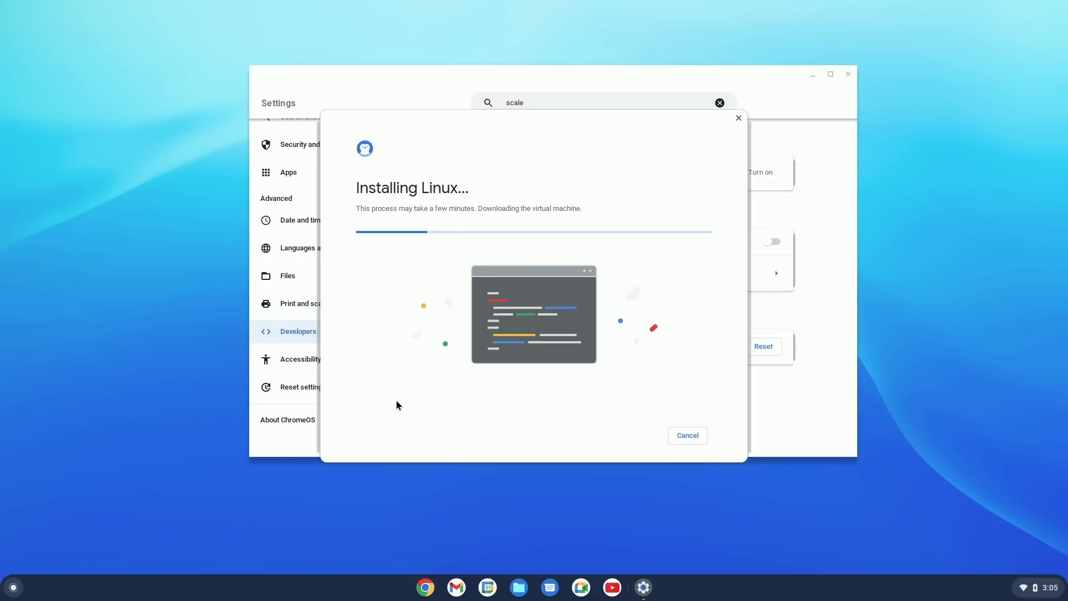
mouse_move(444, 405)
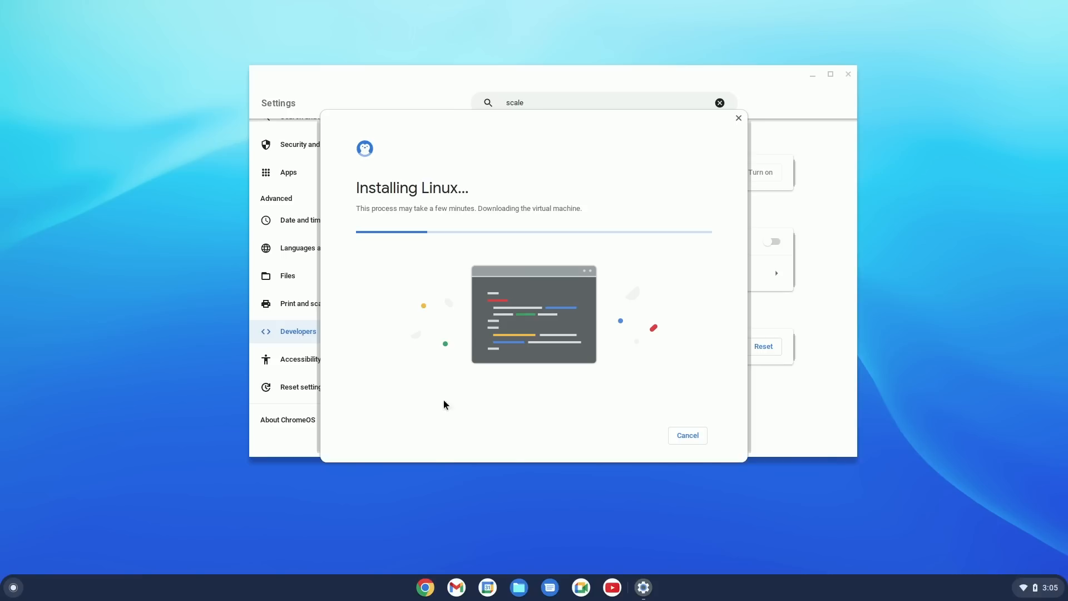
mouse_move(5, 584)
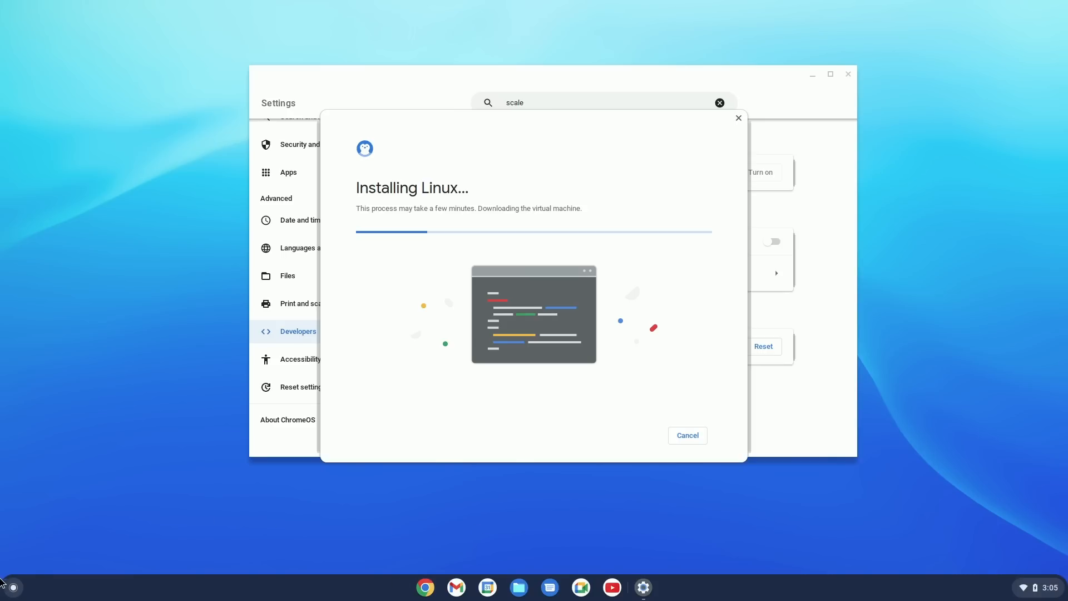
mouse_move(12, 587)
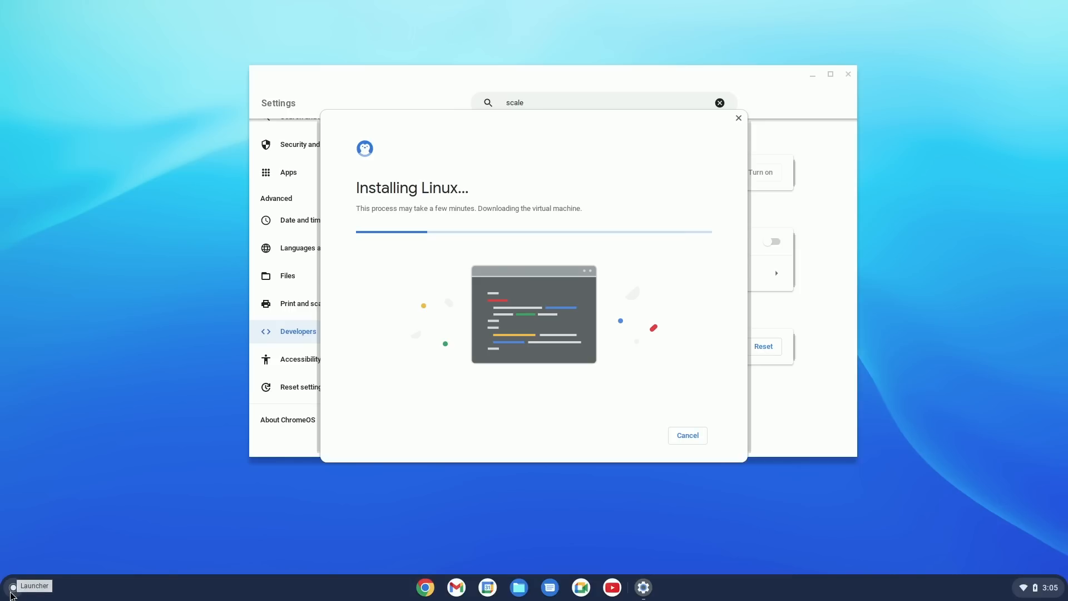
mouse_move(81, 563)
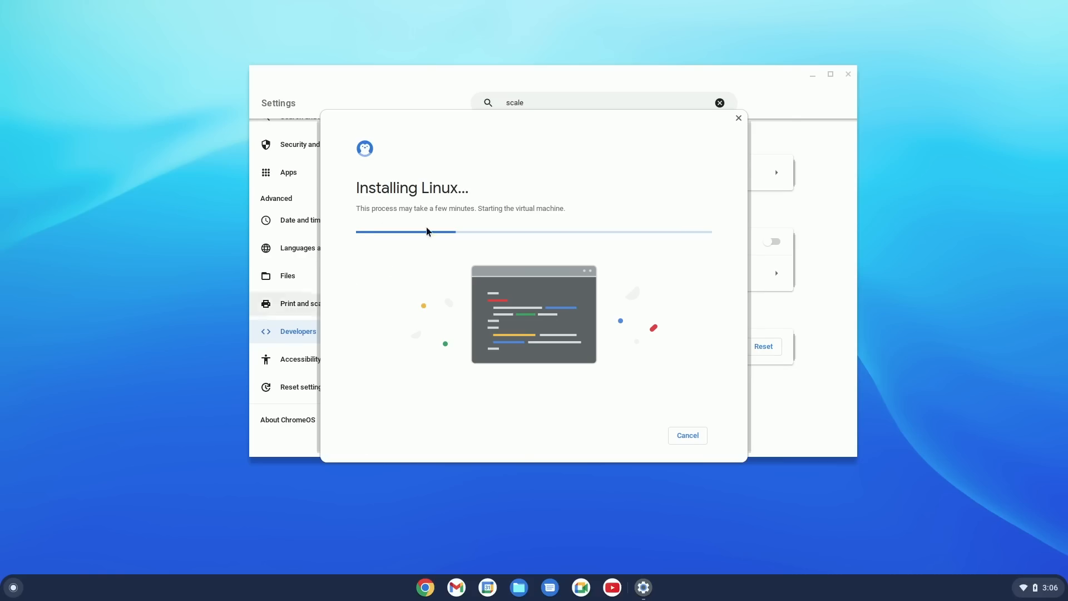
mouse_move(473, 320)
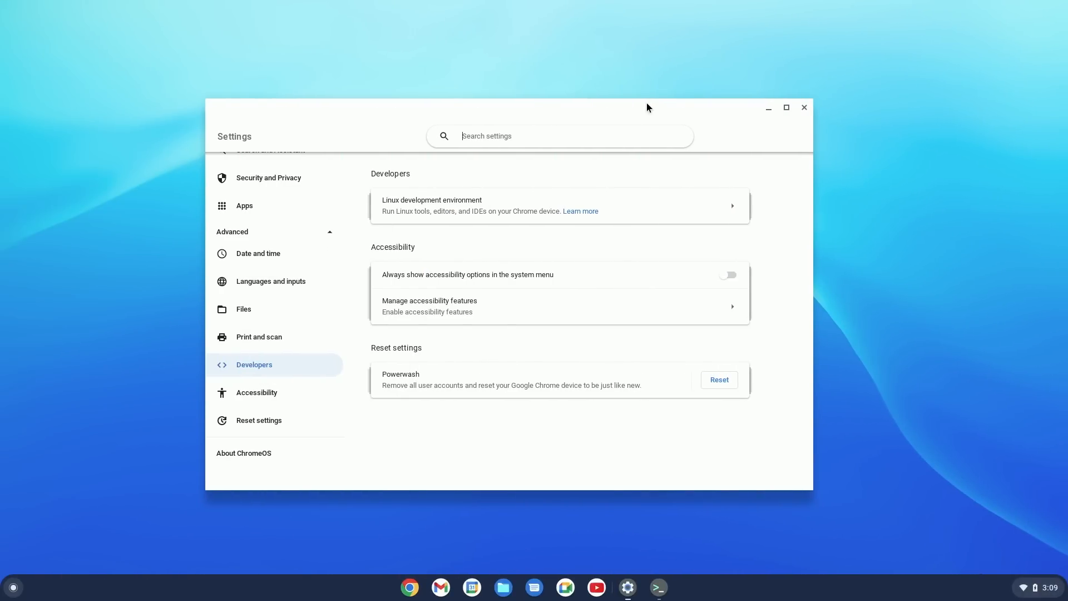
- Close the Settings window to return to the desktop
click(785, 108)
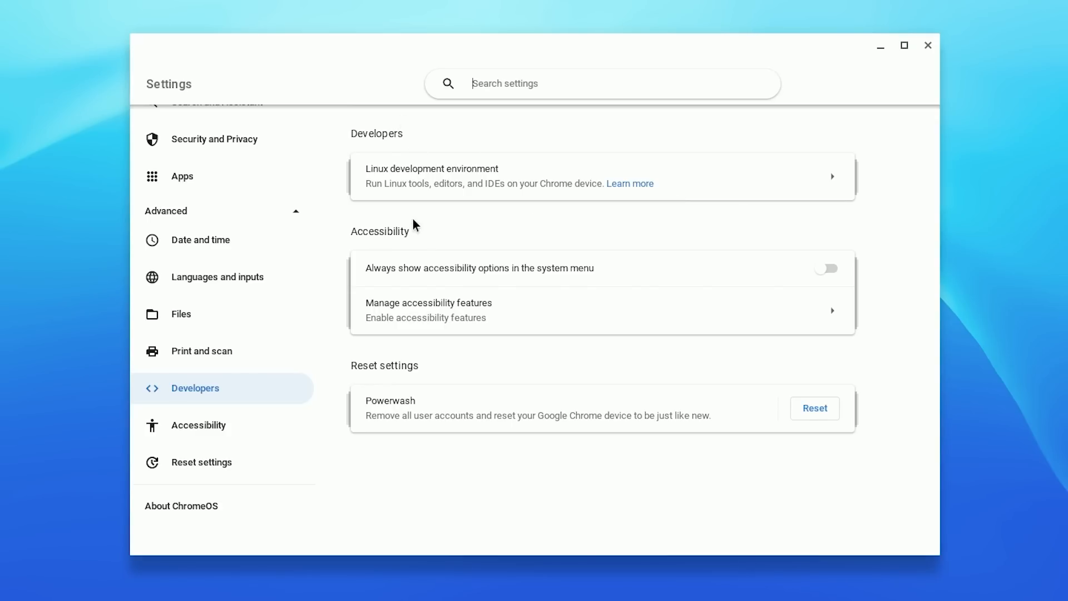
mouse_move(832, 177)
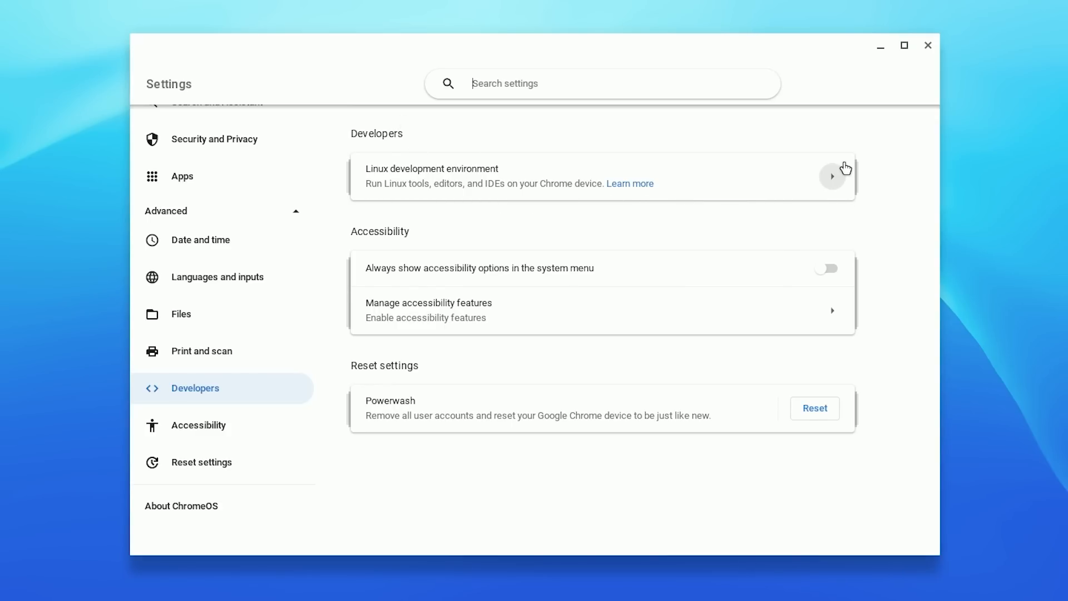
click(833, 176)
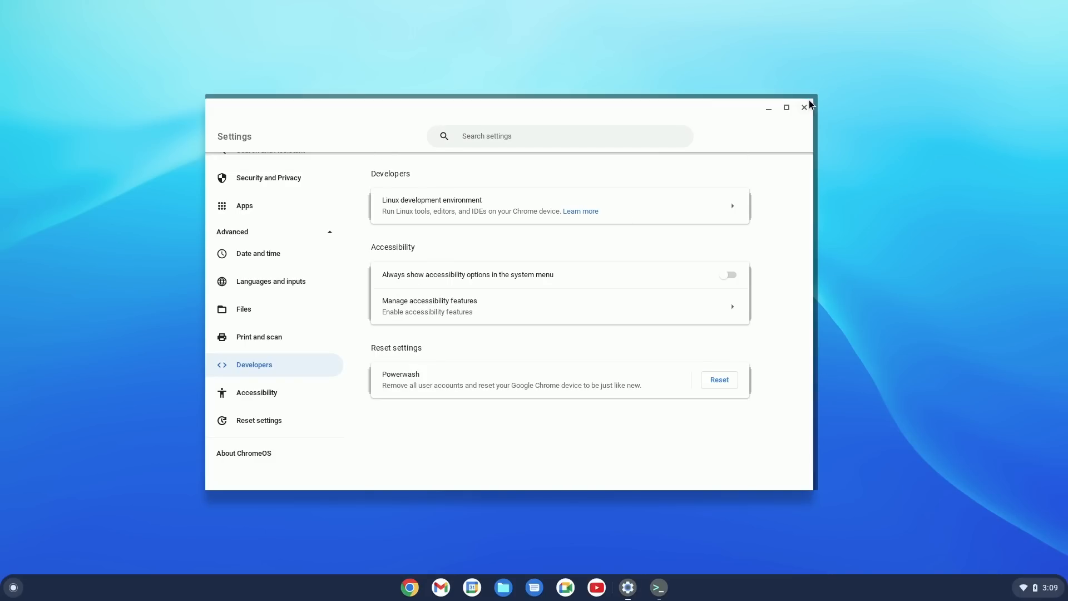
click(805, 108)
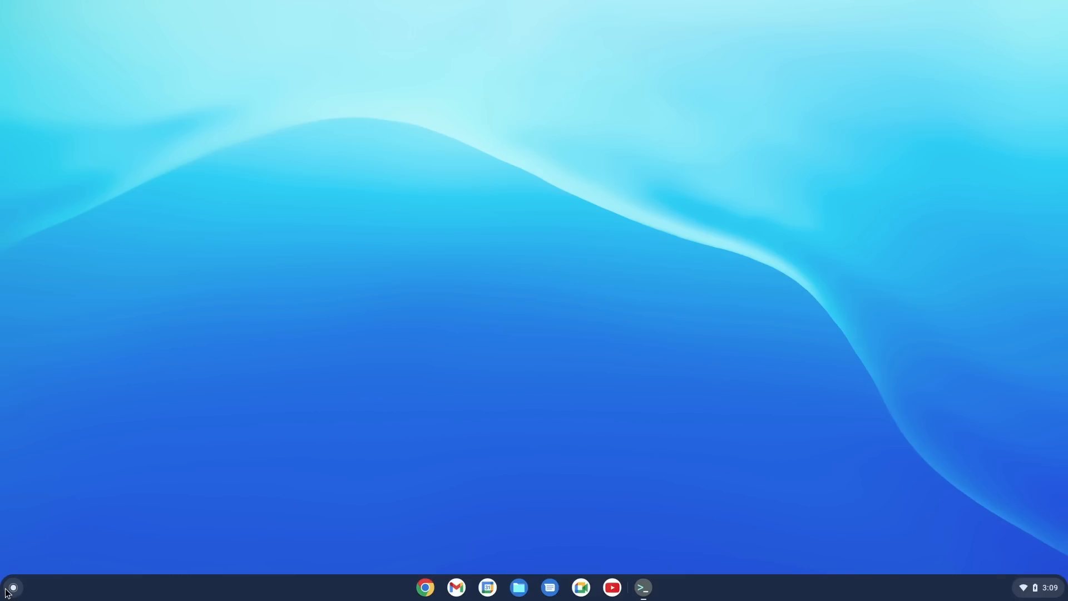
- Download the Minecraft launcher for Debian-based distributions as Minecraft.deb
click(424, 586)
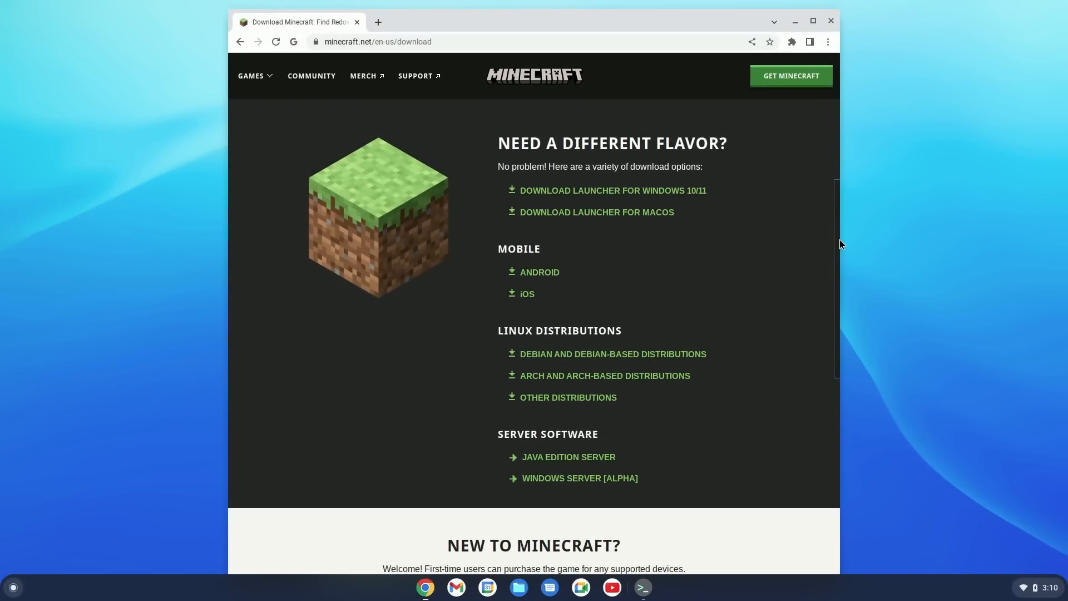
mouse_move(660, 265)
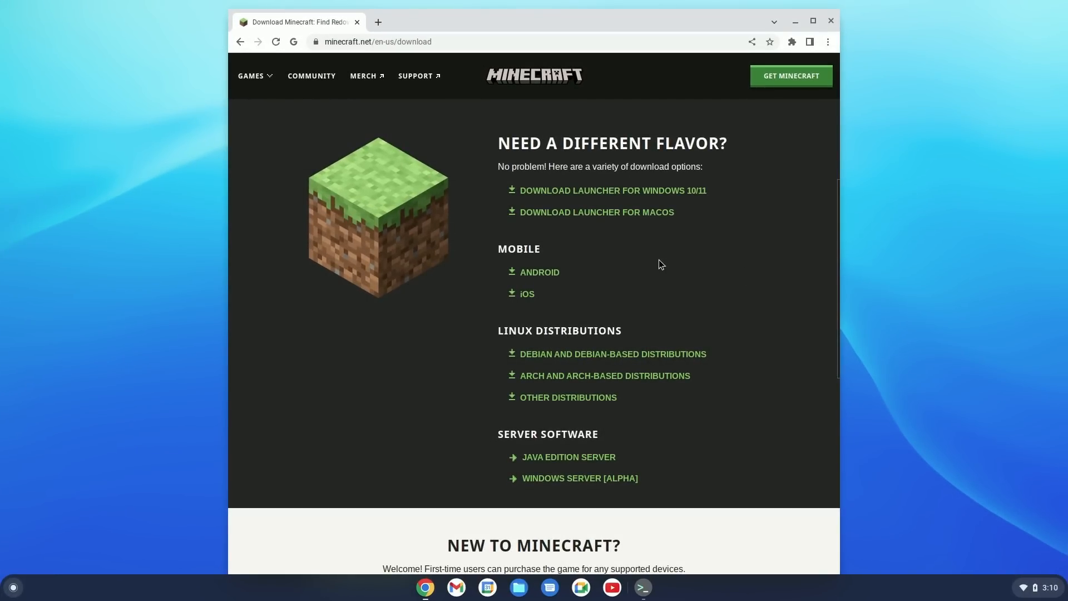
mouse_move(551, 353)
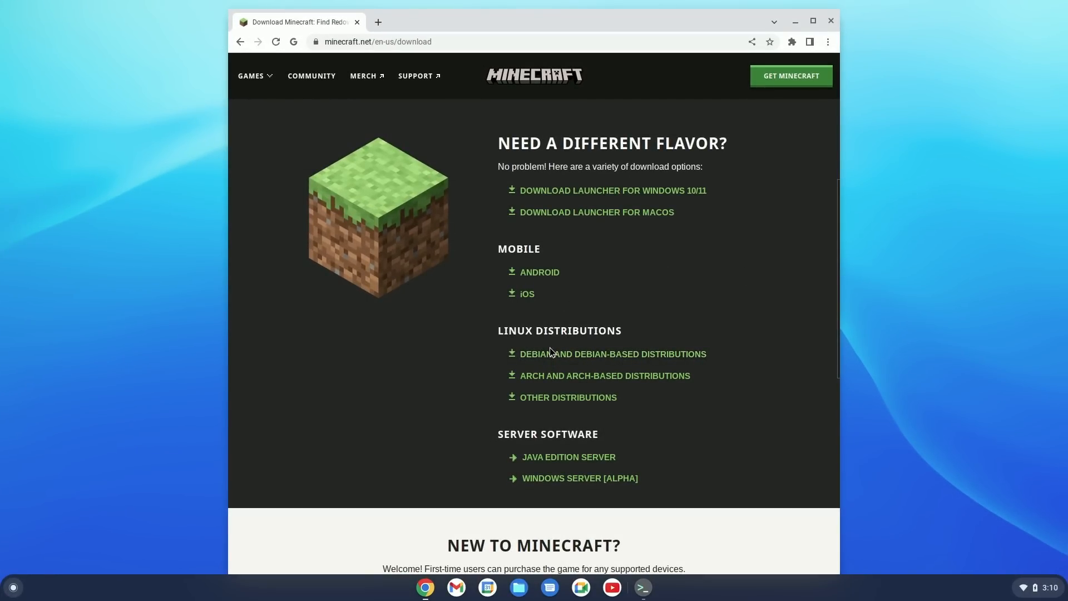
click(612, 354)
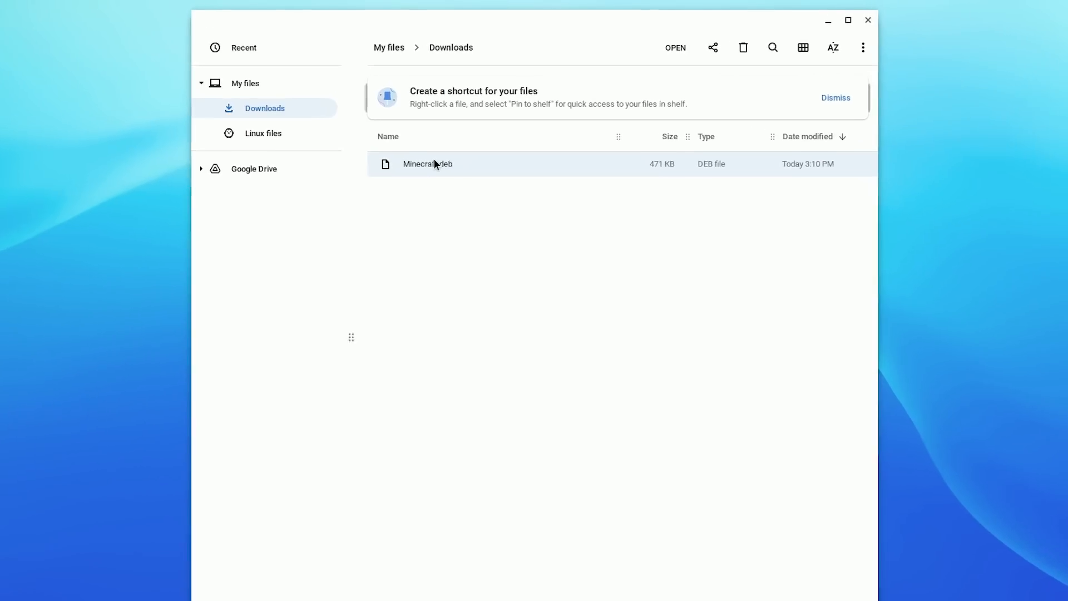
- Choose Install with Linux for Minecraft.deb in Downloads
right_click(427, 164)
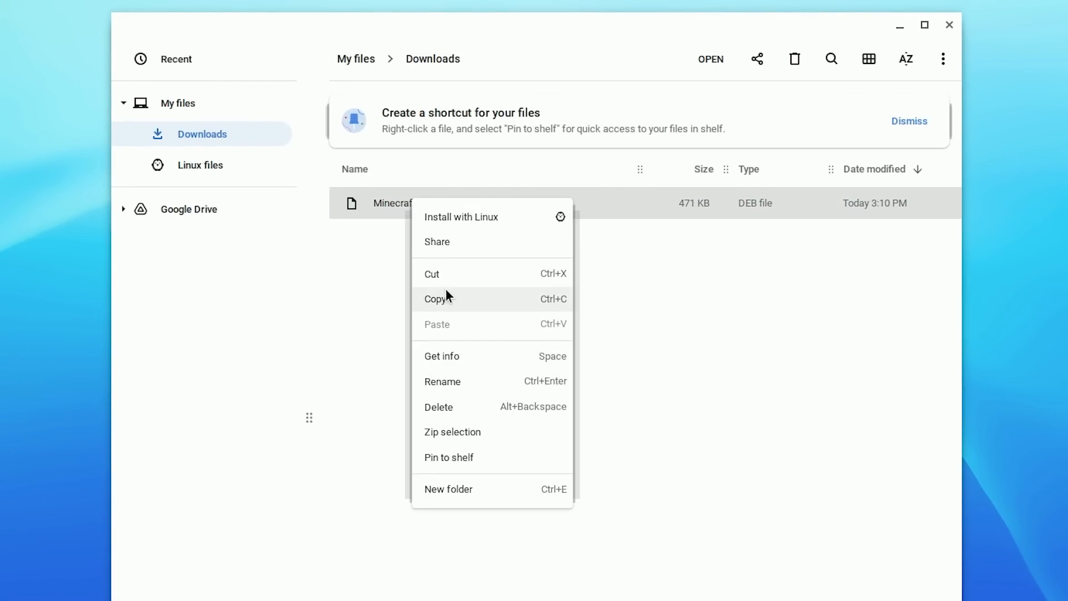
click(199, 165)
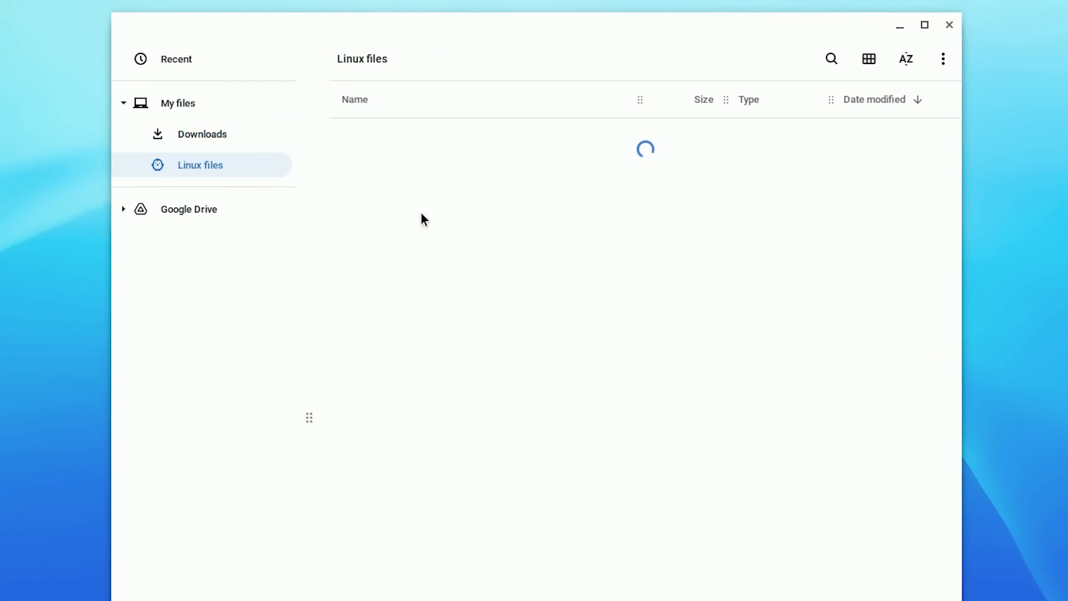
right_click(436, 145)
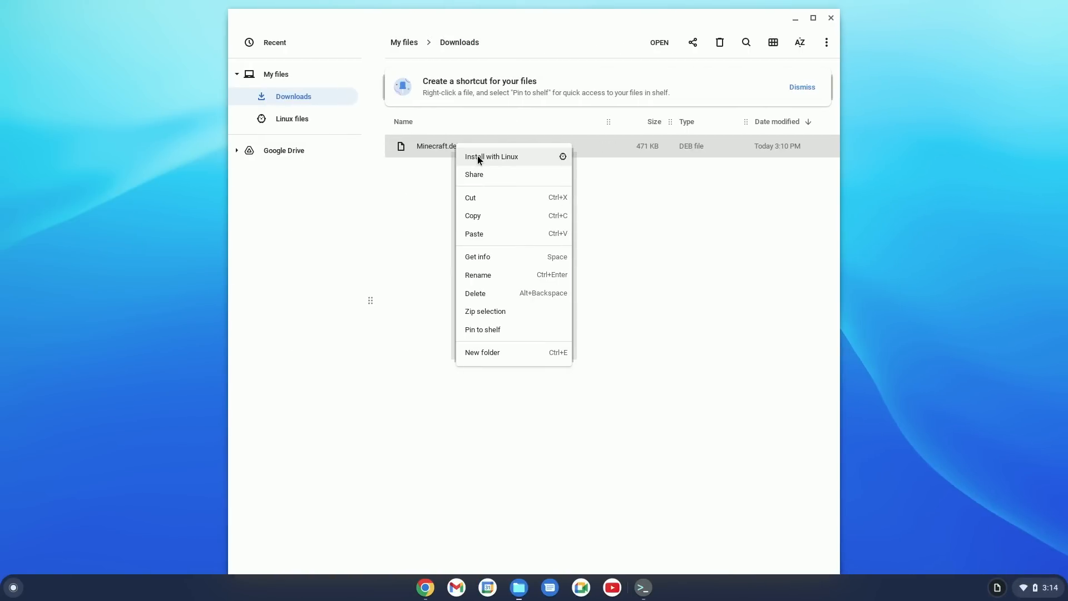
click(490, 156)
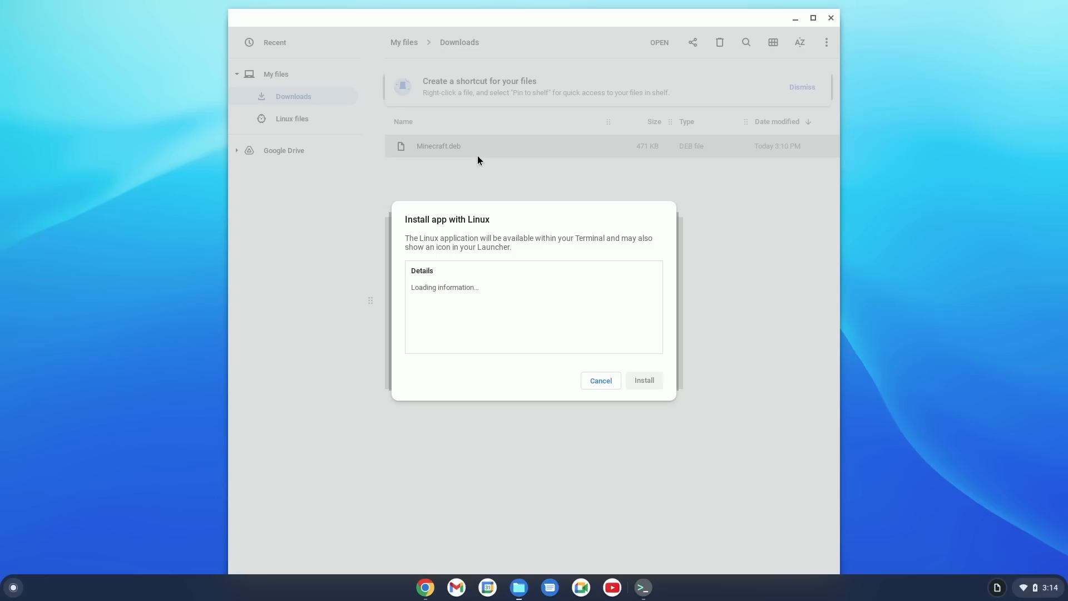
mouse_move(296, 79)
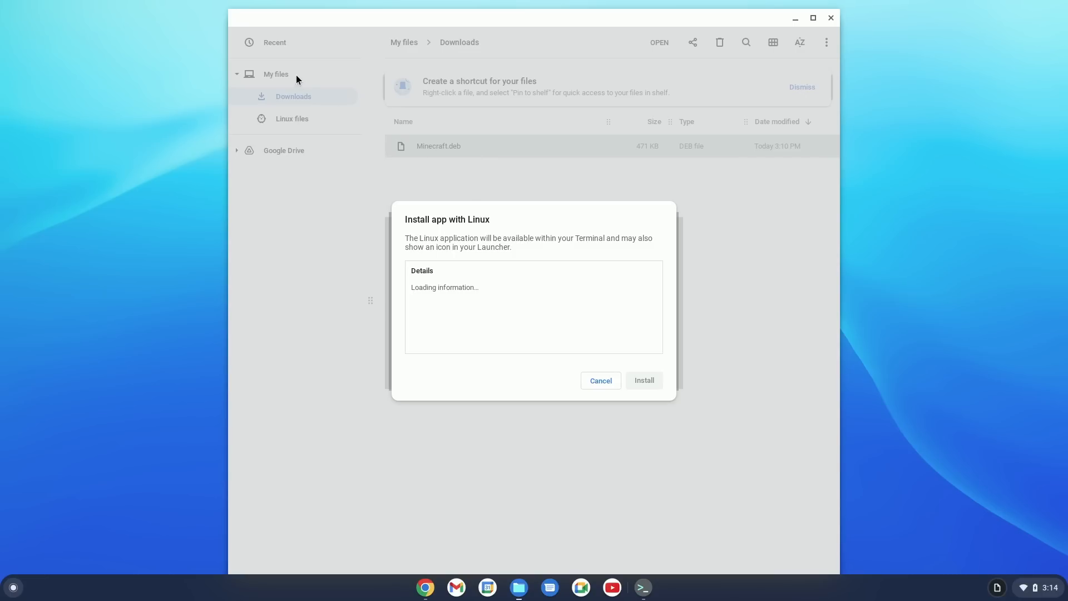
mouse_move(512, 308)
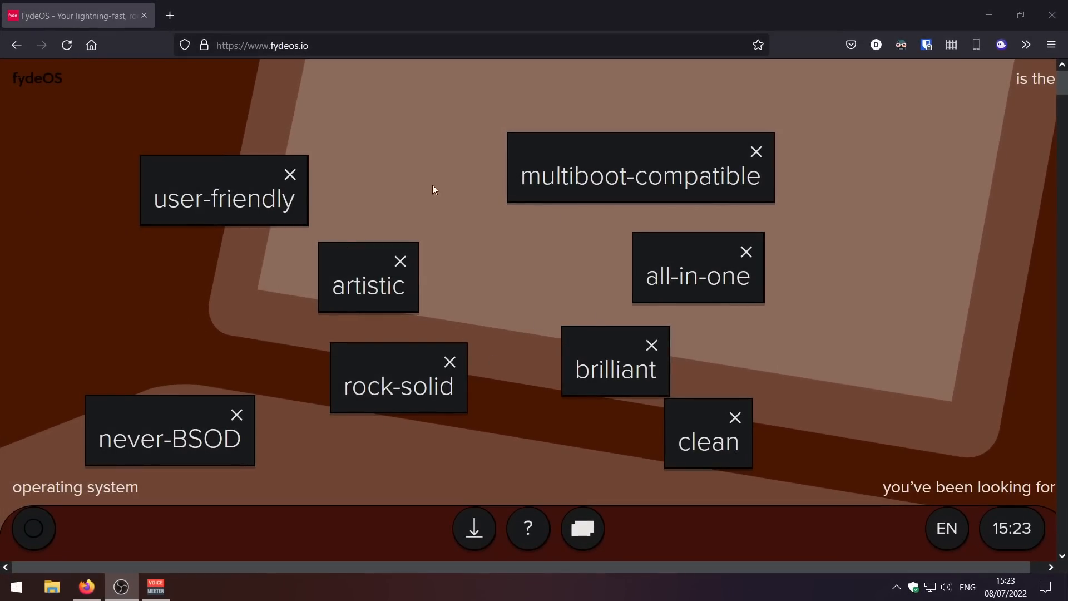
mouse_move(571, 274)
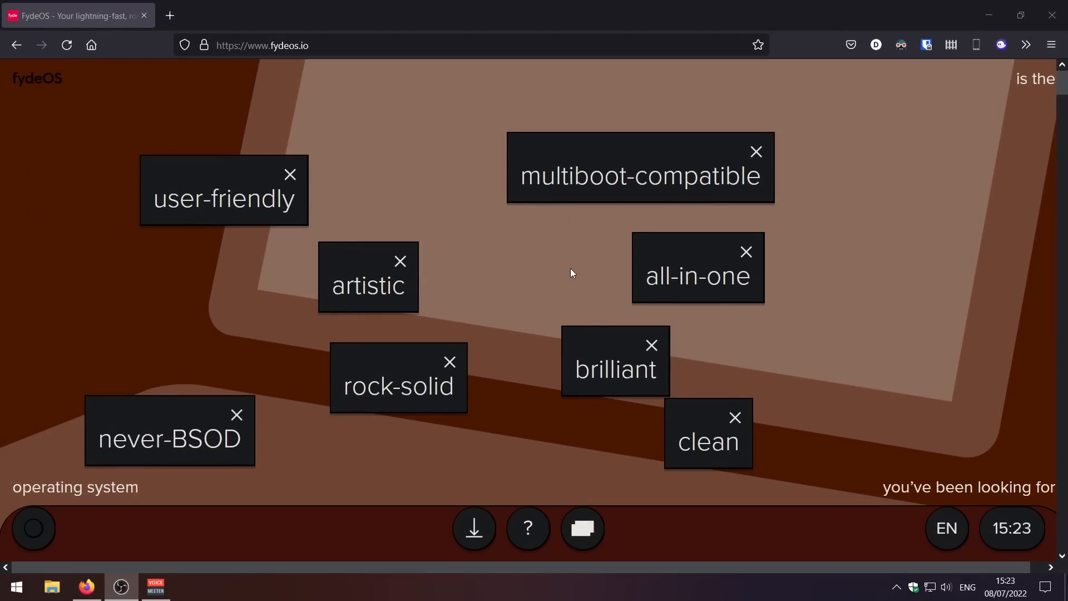
mouse_move(294, 83)
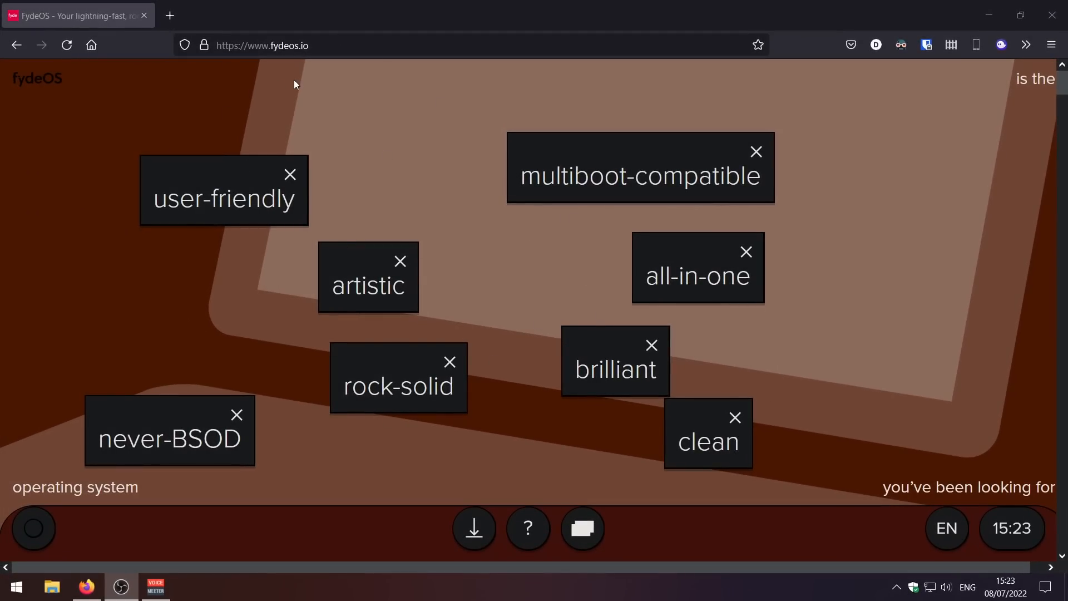
mouse_move(396, 199)
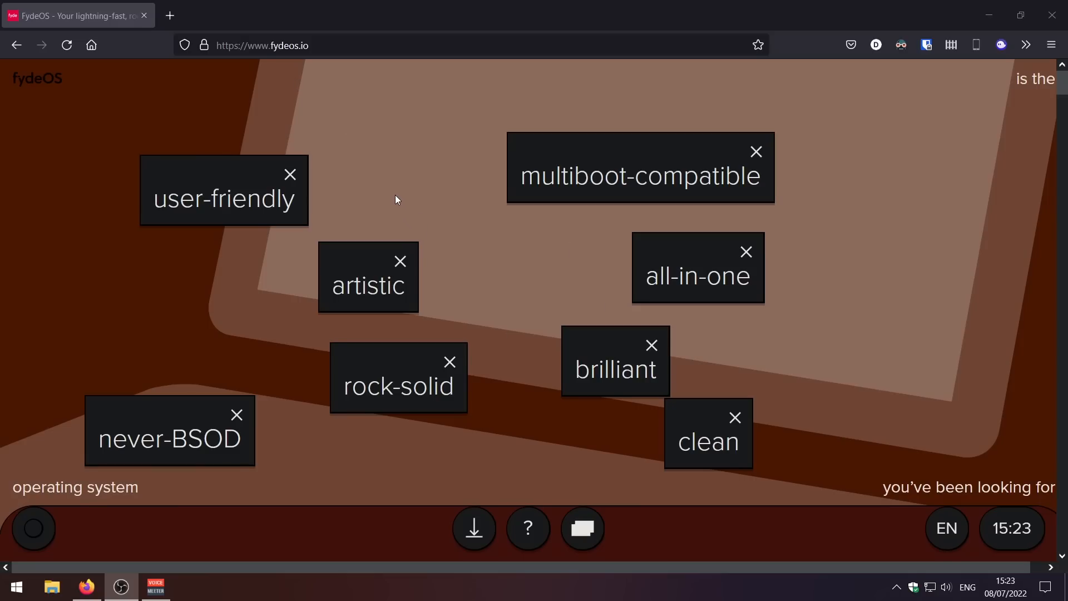
mouse_move(402, 187)
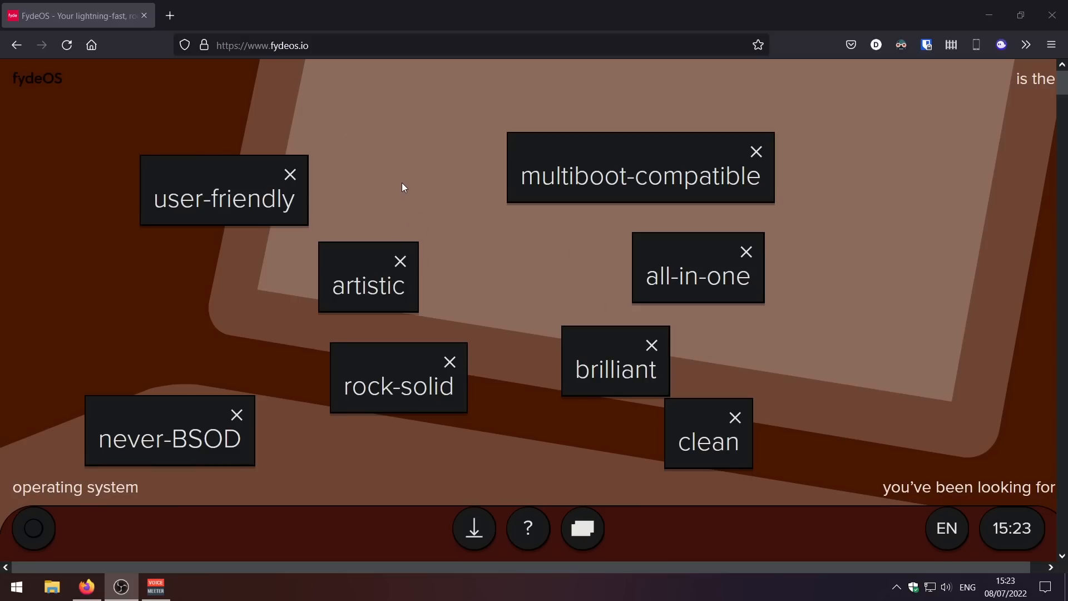
mouse_move(462, 192)
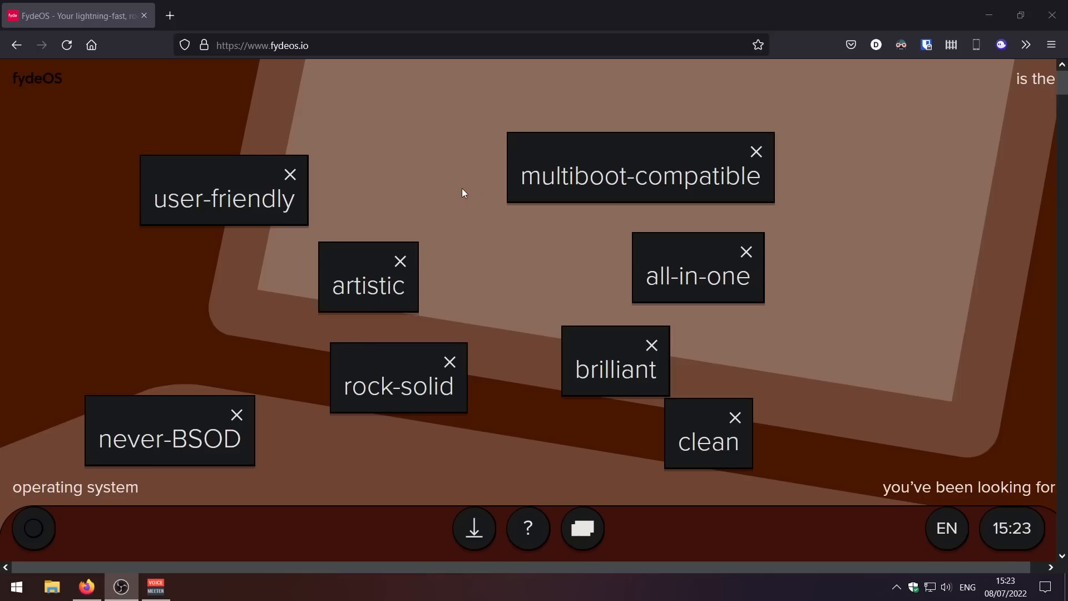
mouse_move(460, 205)
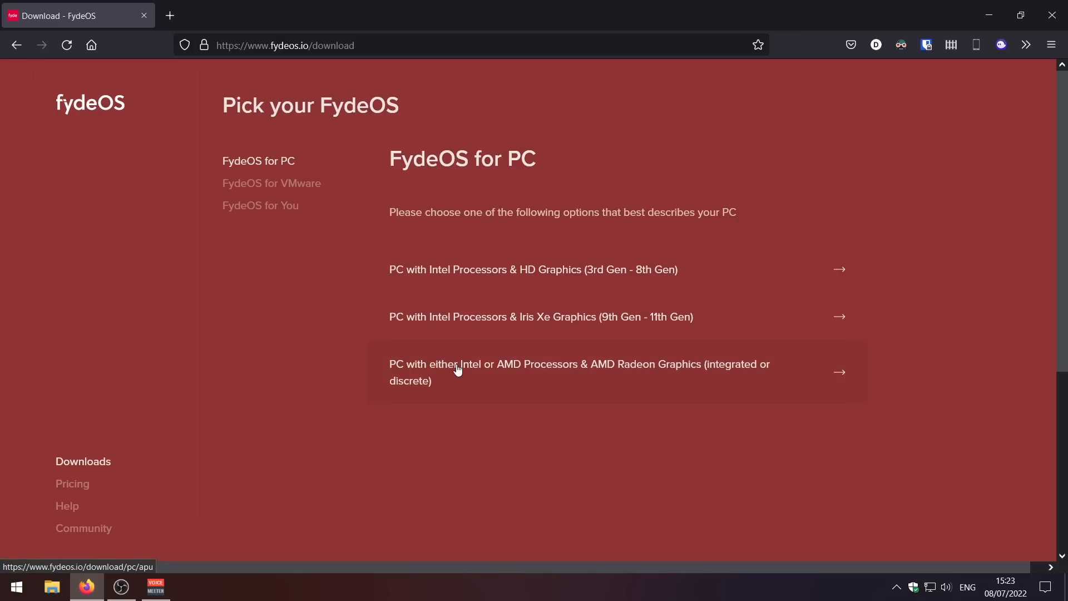
mouse_move(556, 327)
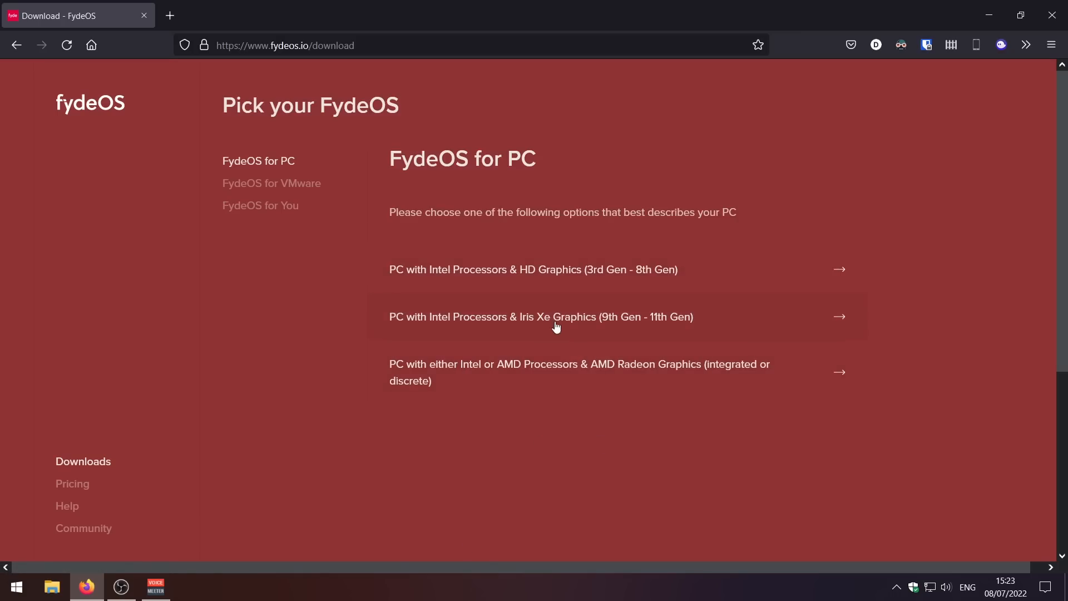
mouse_move(541, 308)
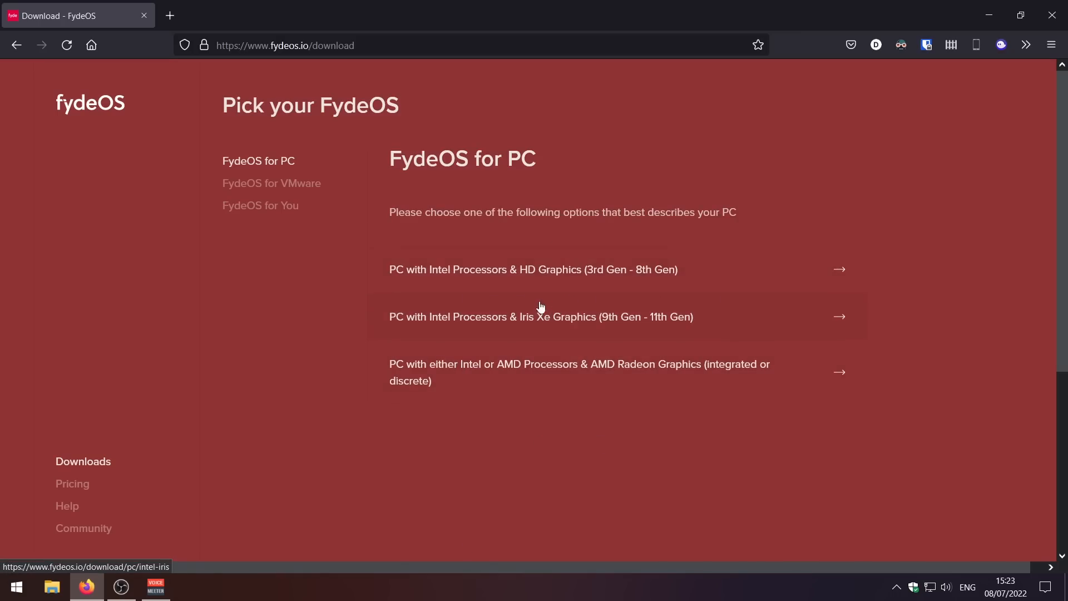
mouse_move(99, 467)
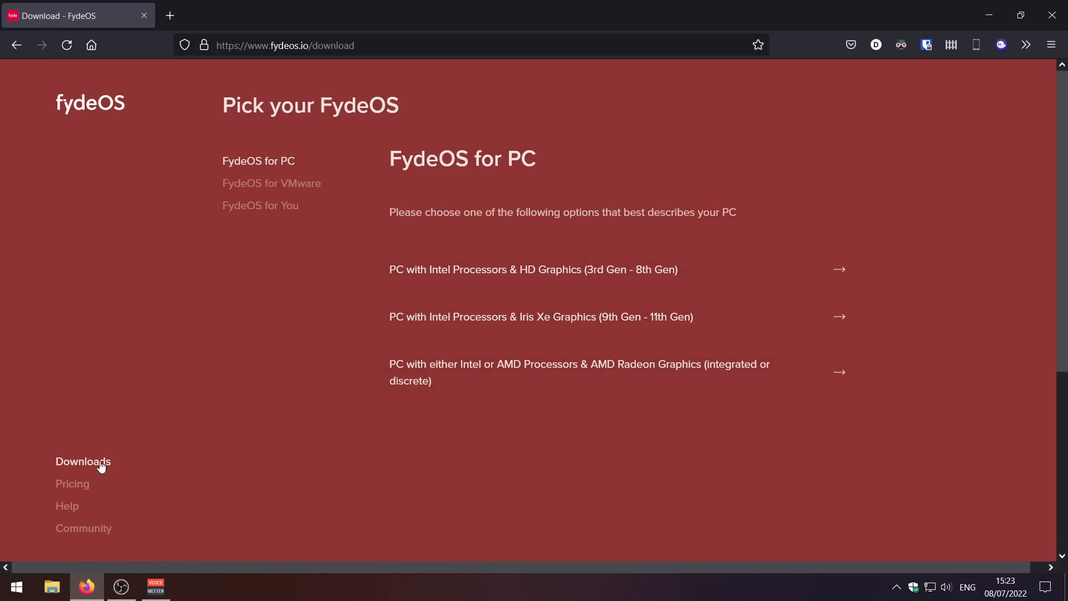
mouse_move(533, 371)
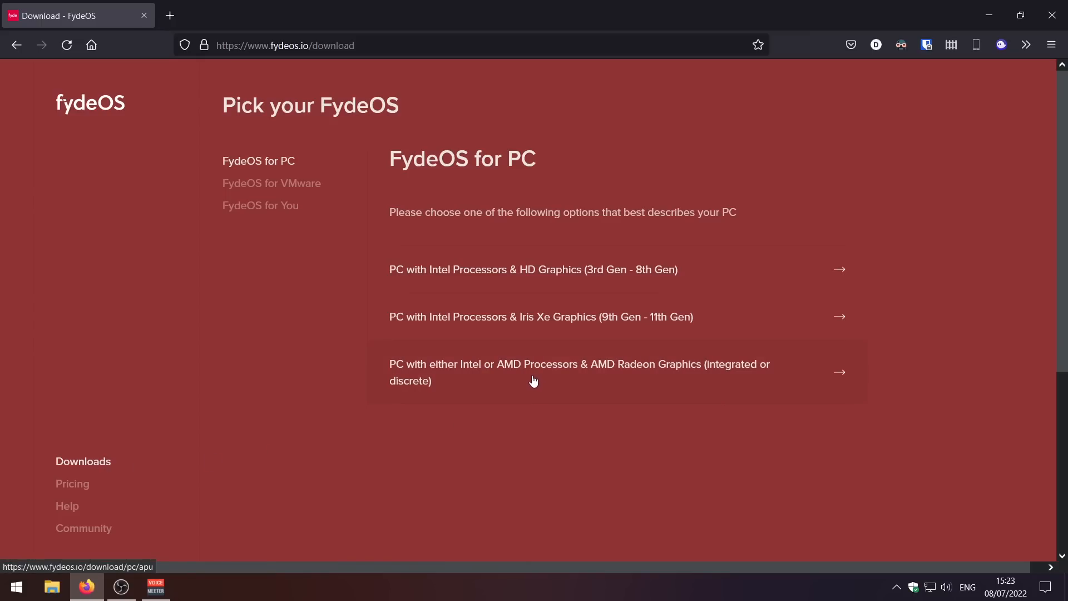
- Download the FydeOS for PC AMD Radeon graphics image via OneDrive
click(533, 371)
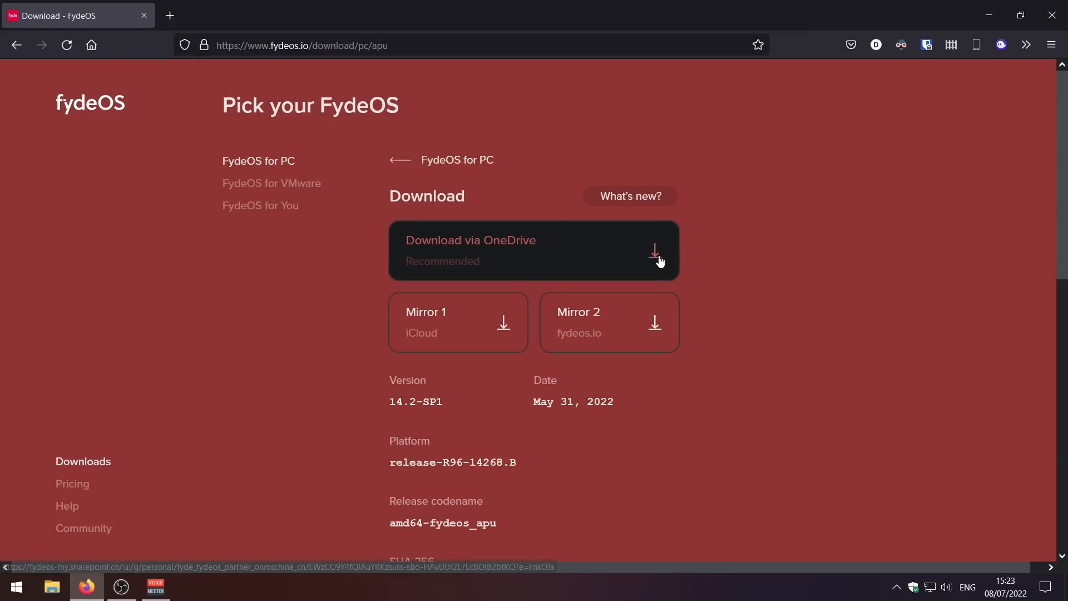
click(654, 250)
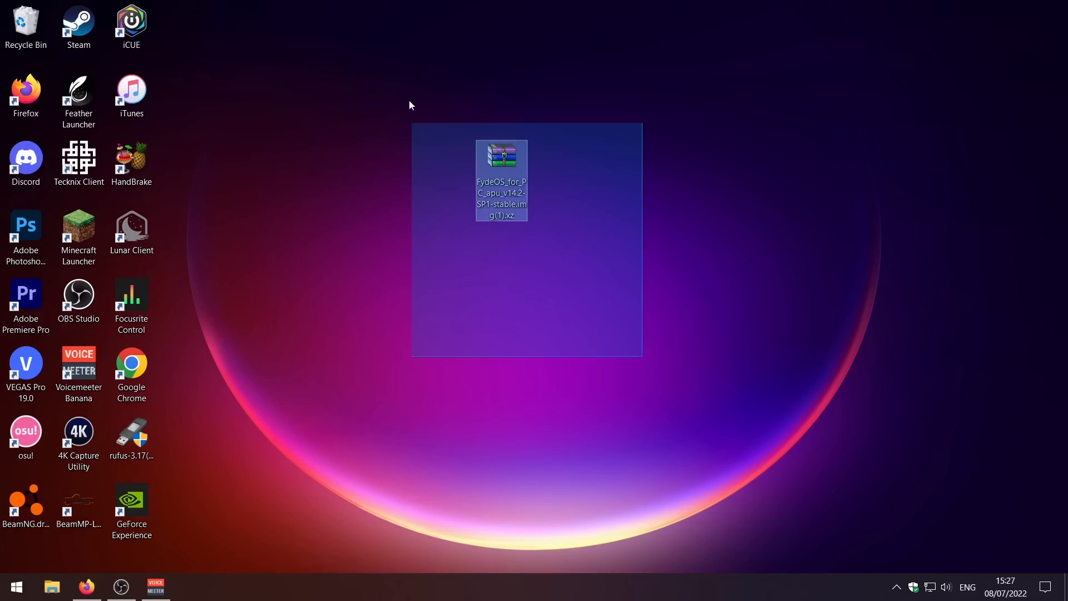
- Extract the 7.3 GB FydeOS .img disk image from the downloaded .xz archive in WinRAR
double_click(501, 155)
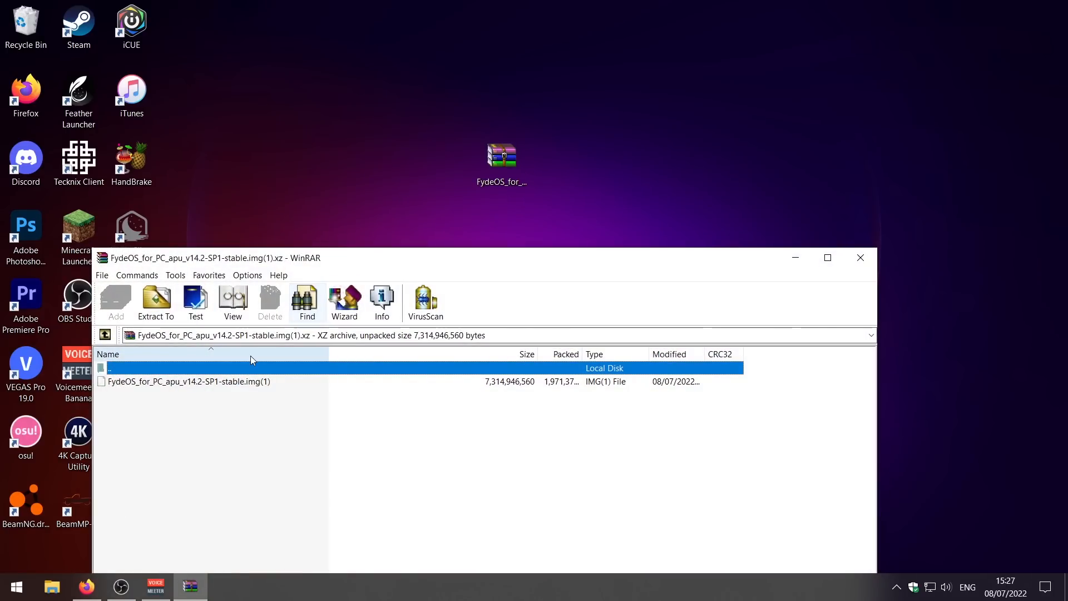
click(156, 302)
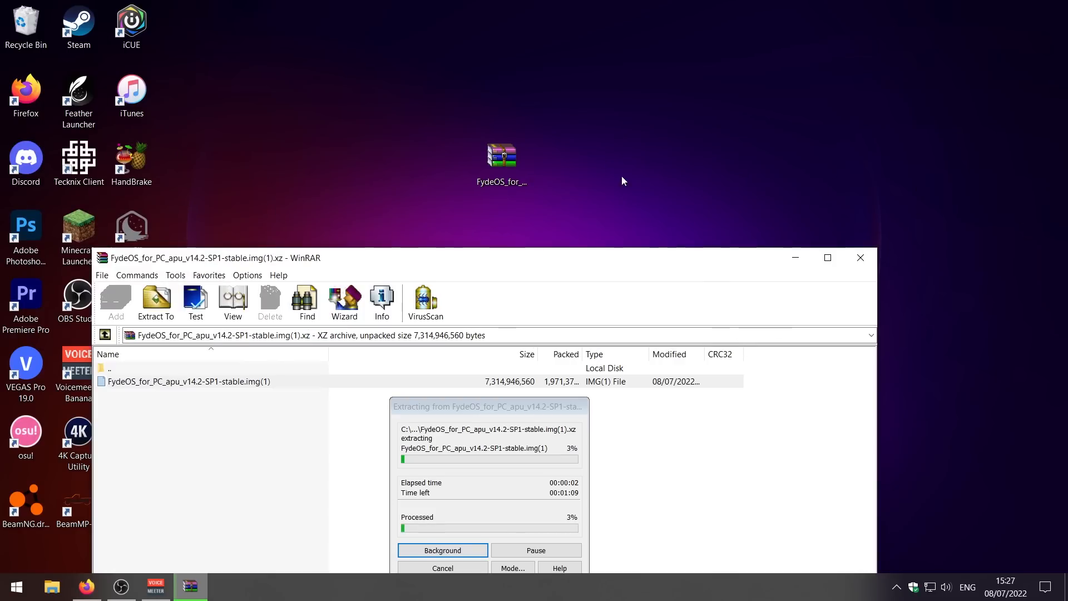
mouse_move(365, 442)
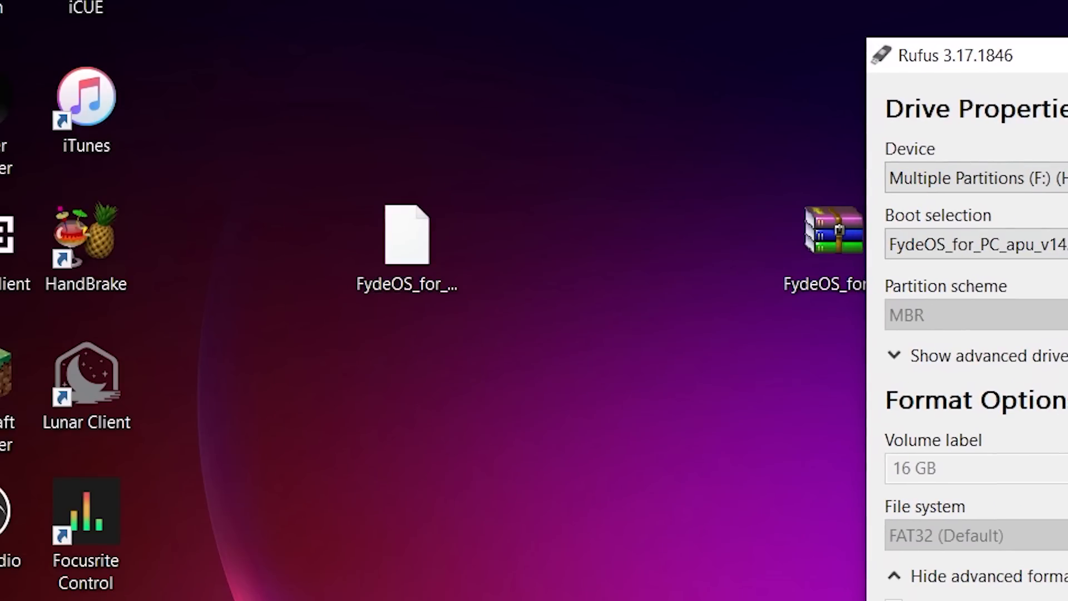
- Start writing the FydeOS image in Rufus, accepting the data-destruction and multiple-partitions warnings
click(721, 457)
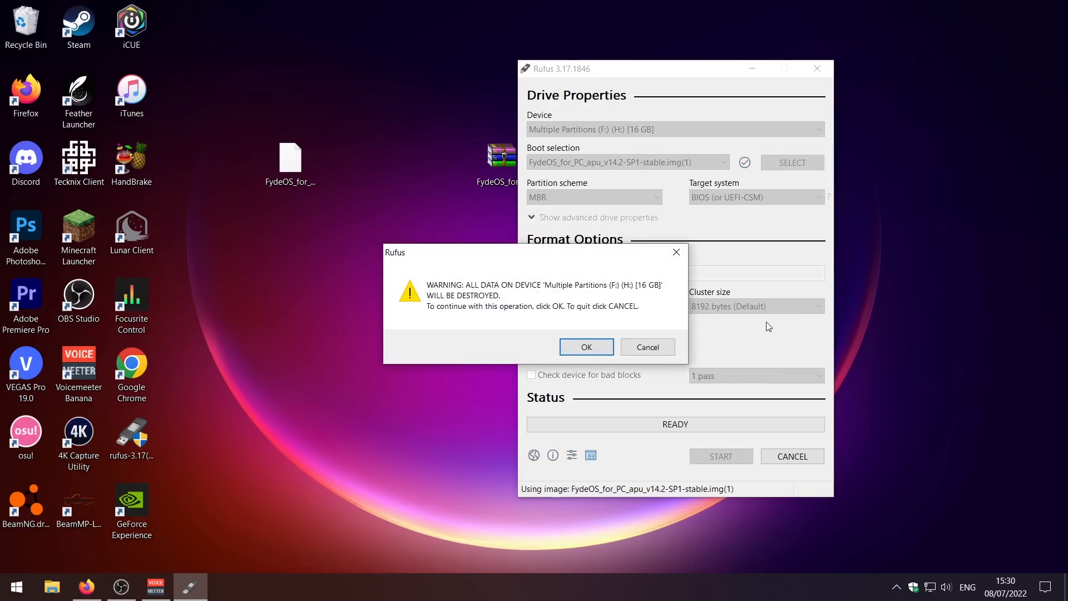
click(585, 347)
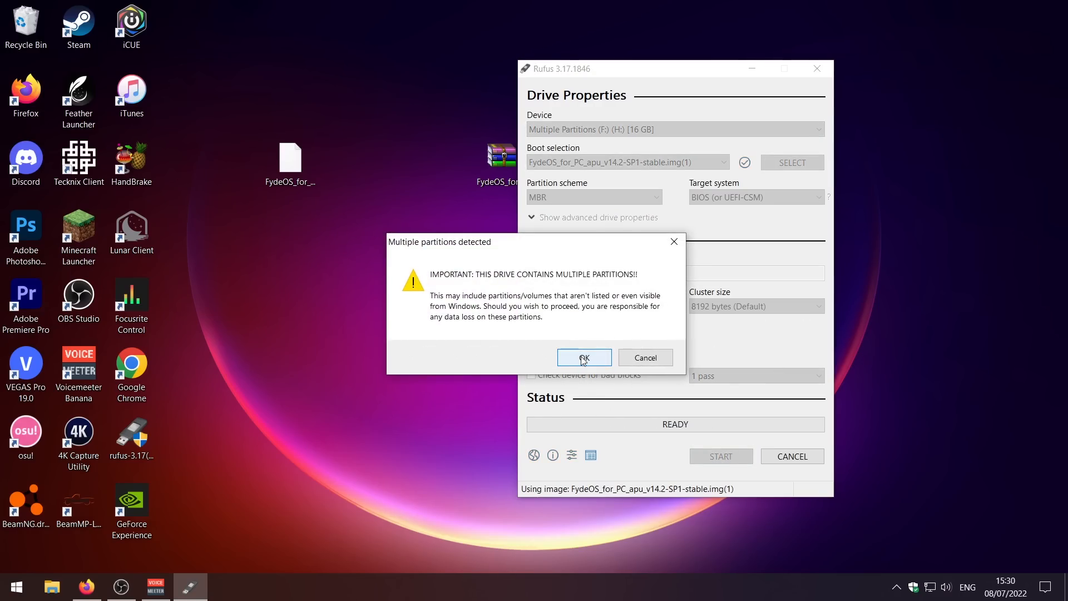
click(584, 357)
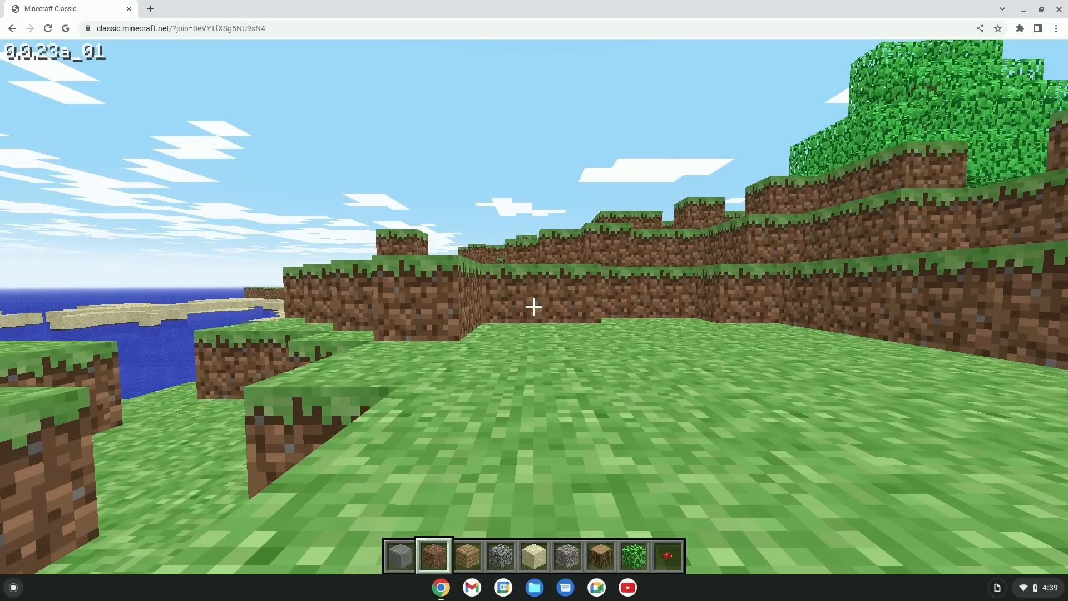
- Zoom in, walk the world interacting with a block, then pause to the game menu
key(ctrl+plus)
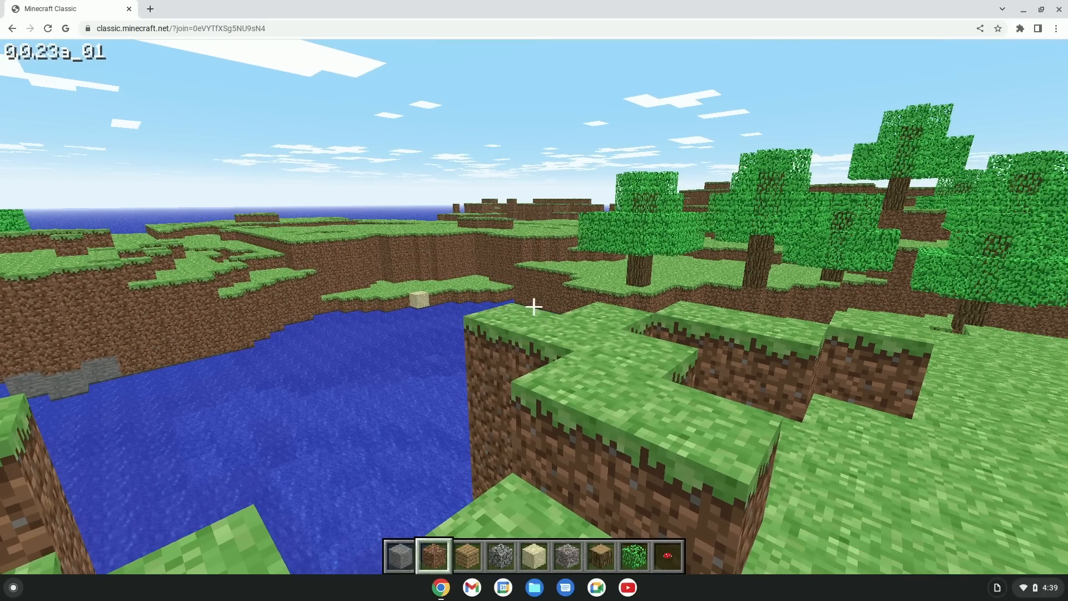
mouse_move(534, 306)
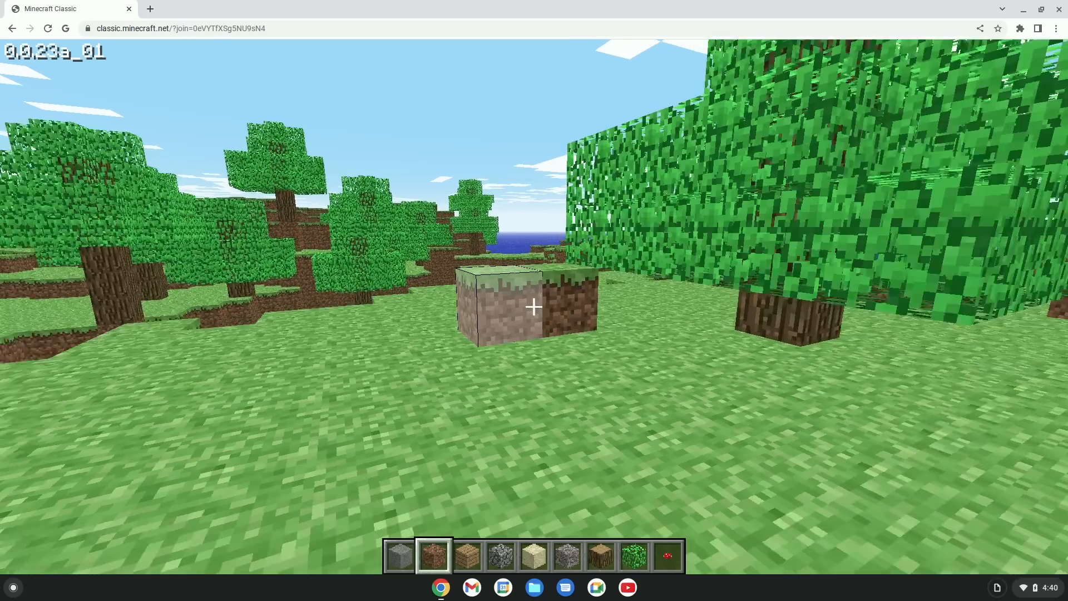
click(535, 308)
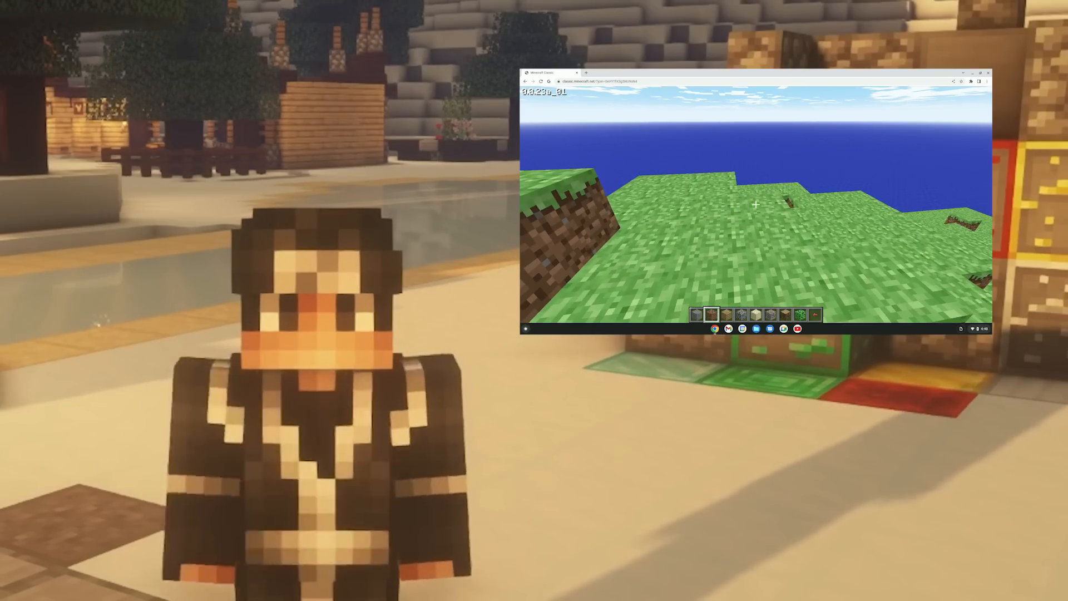
key(Escape)
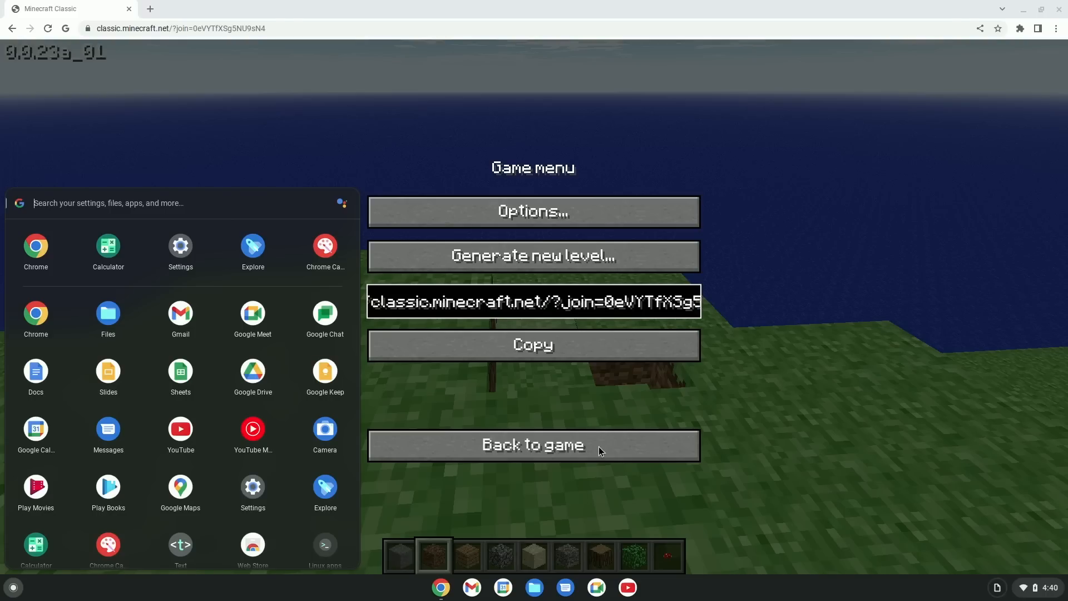
mouse_move(598, 182)
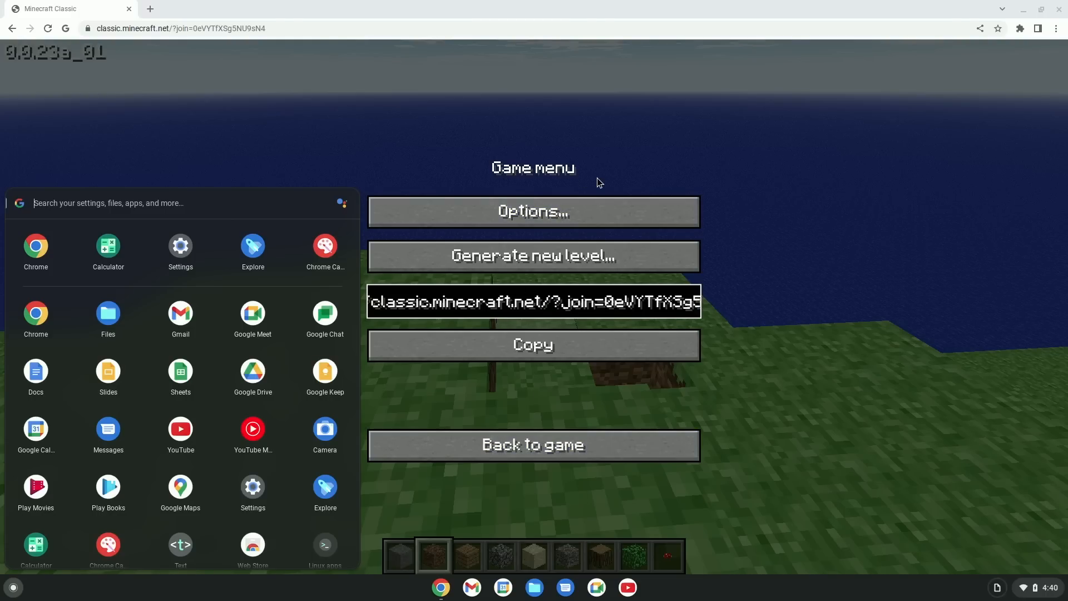
- Scroll the launcher's app grid down to the Linux apps folder with Terminal
scroll(down, 3)
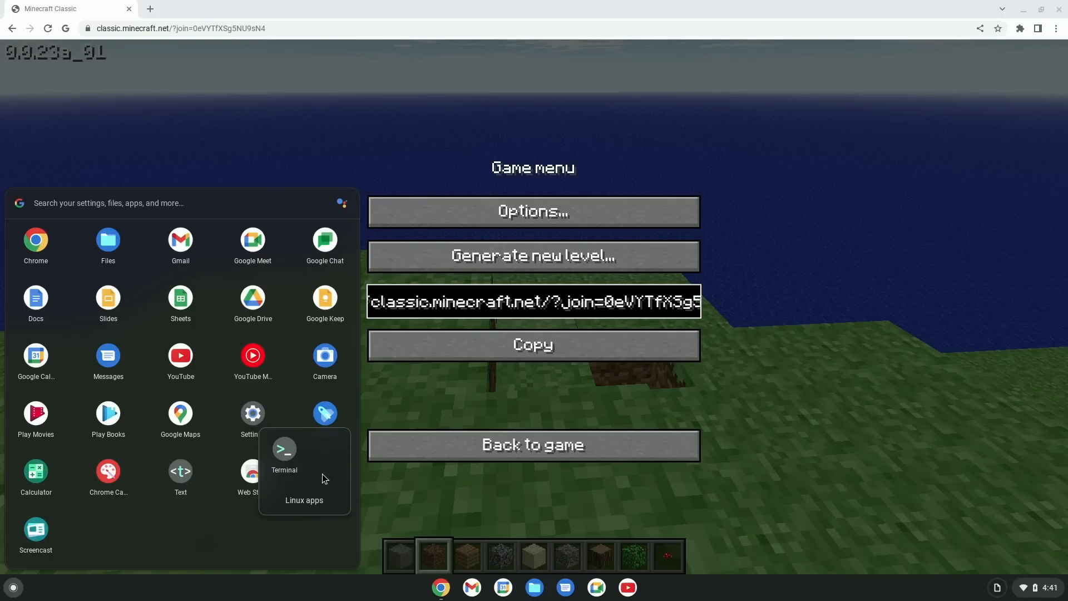
mouse_move(295, 468)
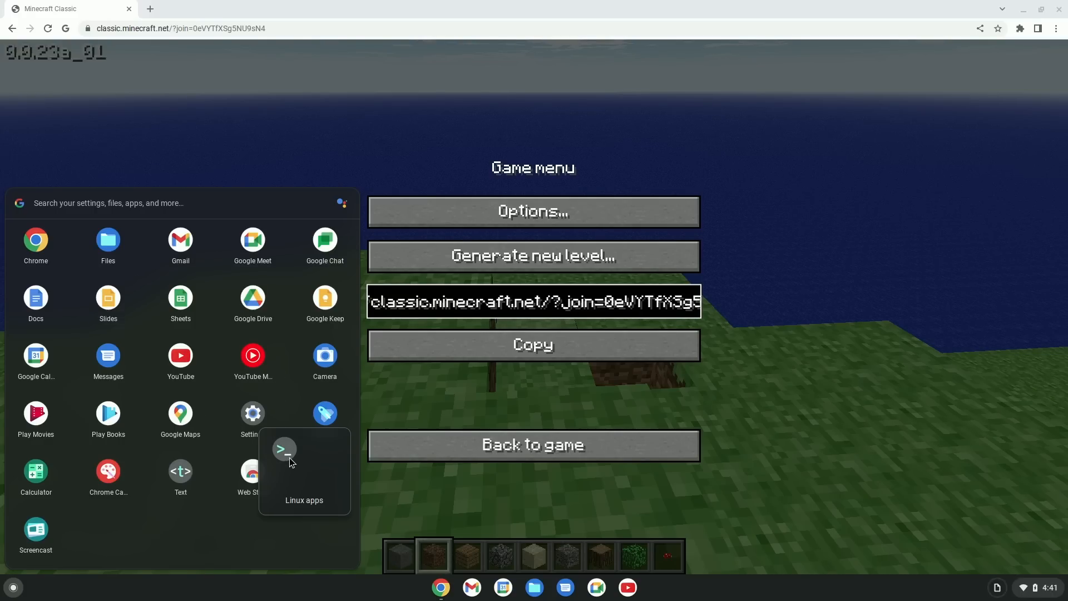
- Launch Terminal, then close its Settings window and the Terminal window
click(284, 448)
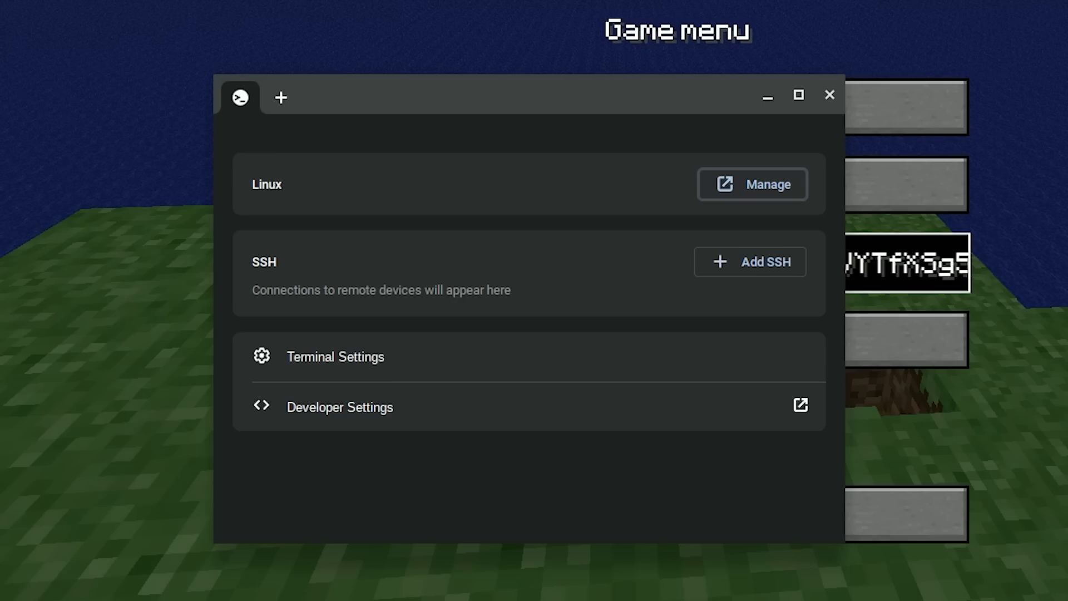
mouse_move(734, 553)
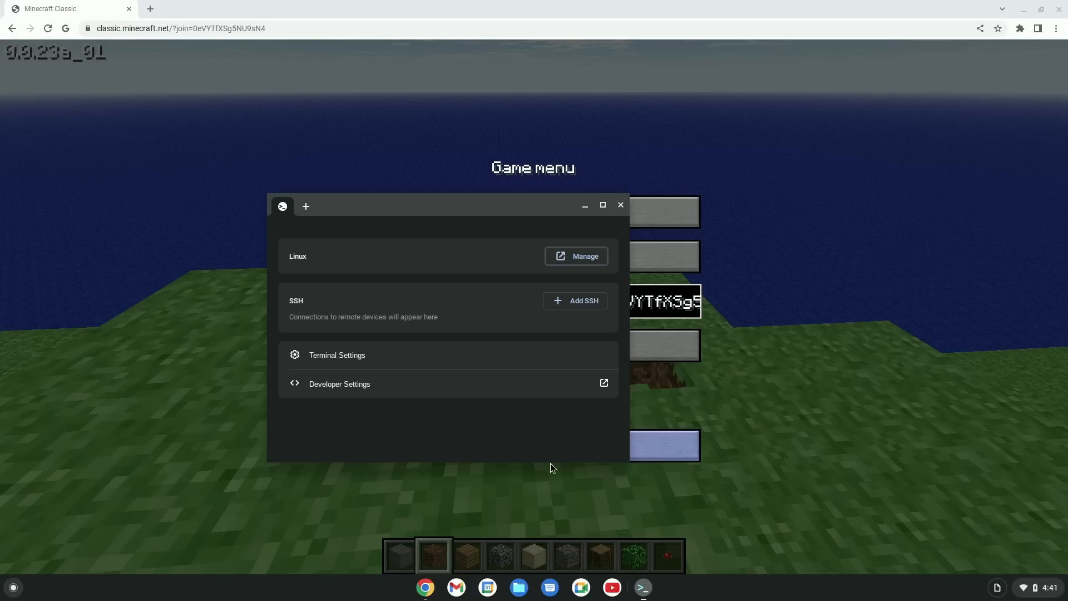
mouse_move(354, 369)
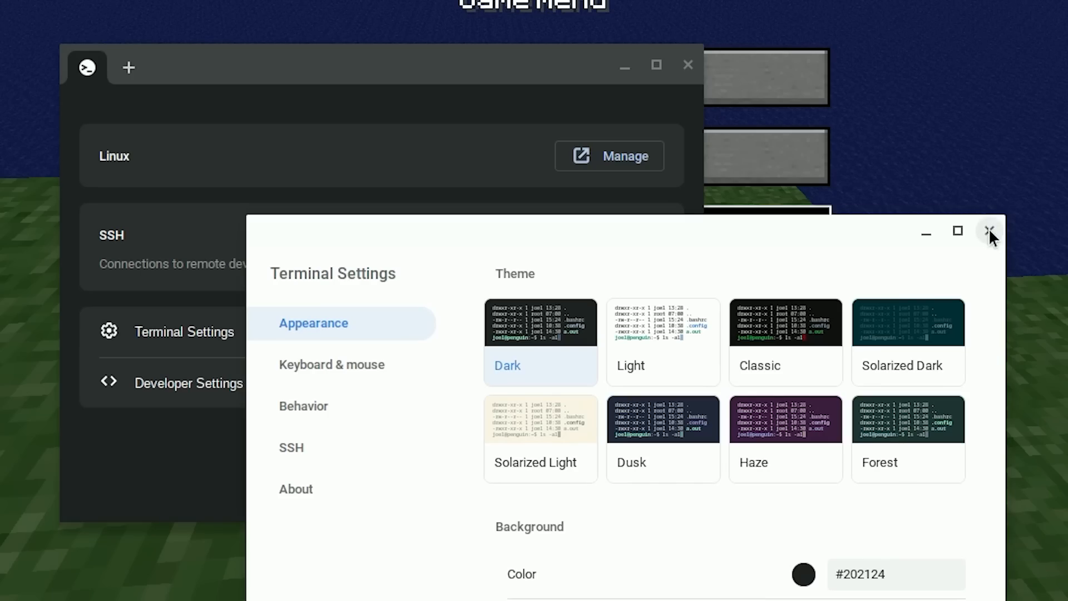
click(990, 231)
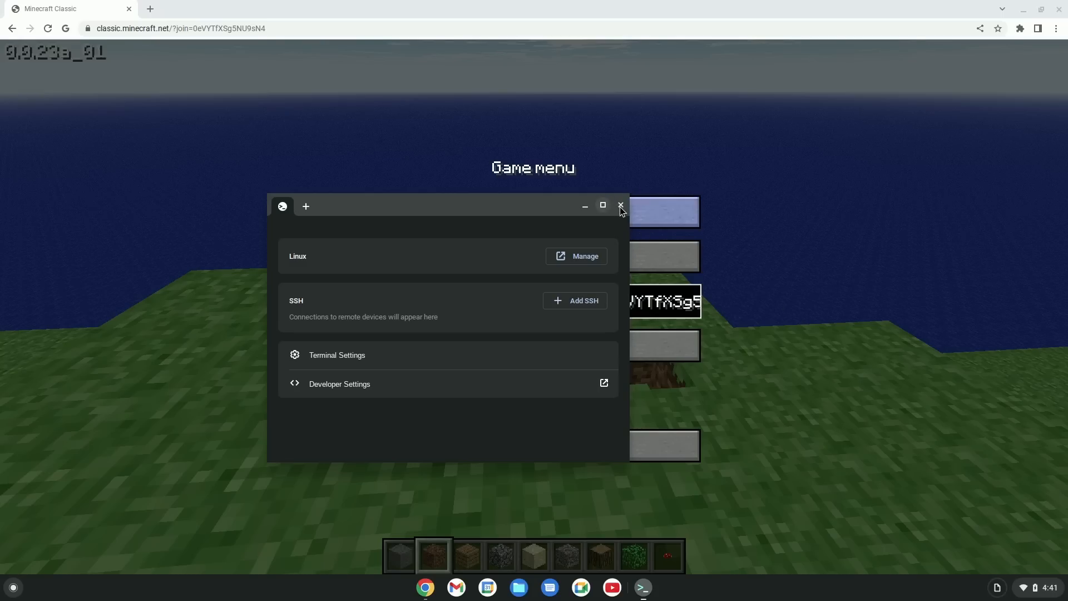
click(619, 206)
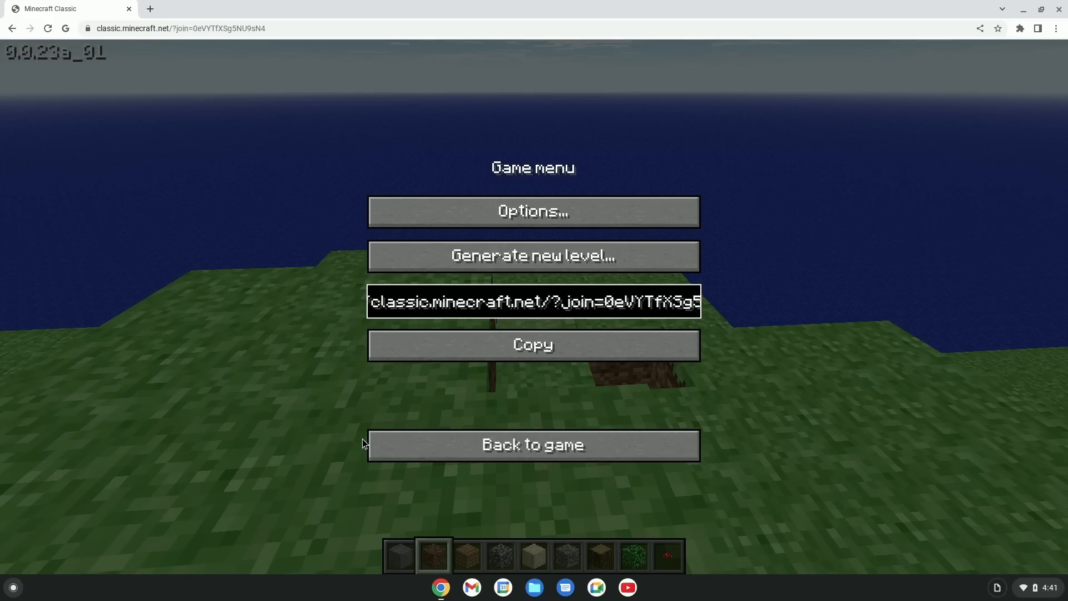
mouse_move(475, 433)
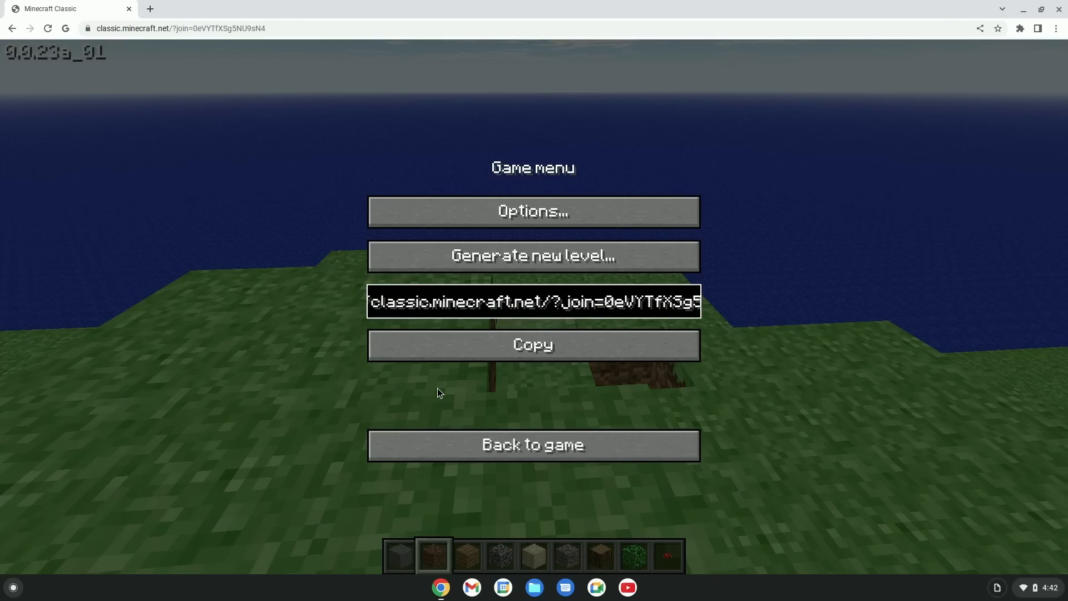
- Return to the game, walk to the sandy shore, then pause to the game menu again
click(533, 445)
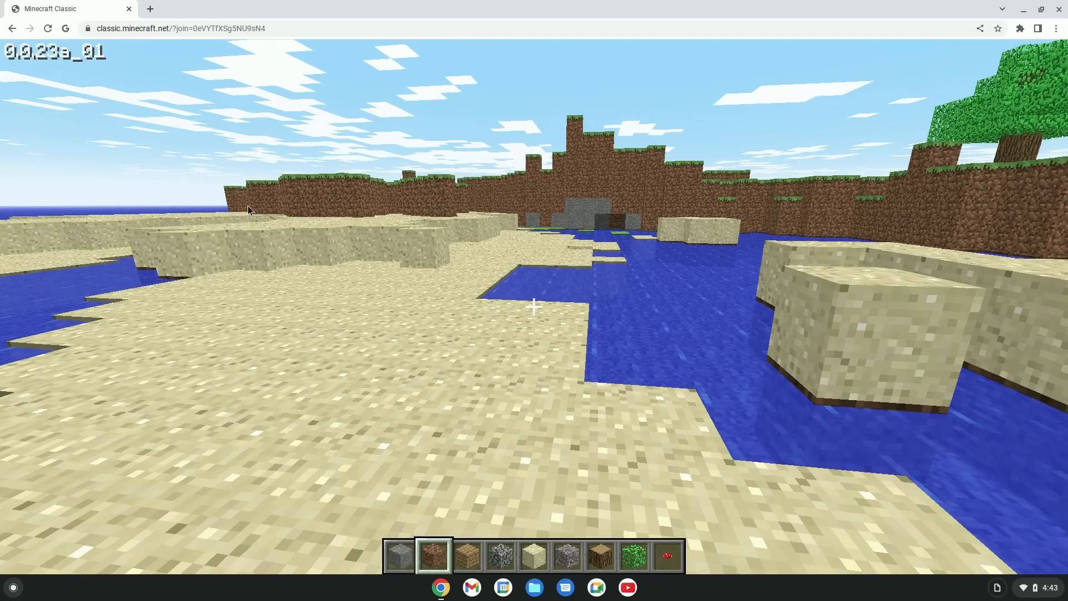
key(Escape)
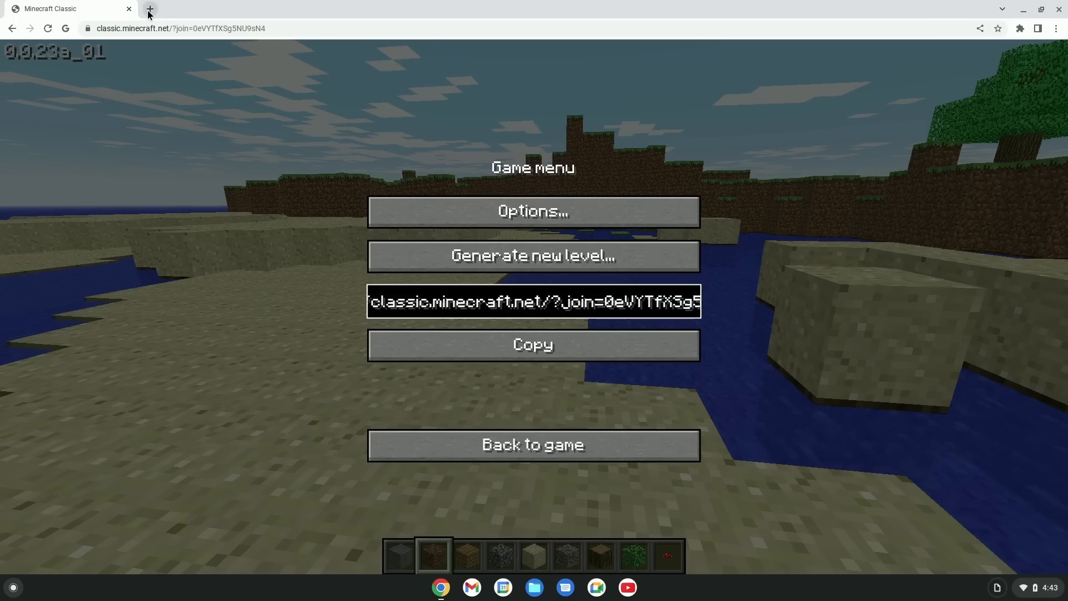
- Open a new Chrome tab and search Google for 'minecraft online'
click(148, 9)
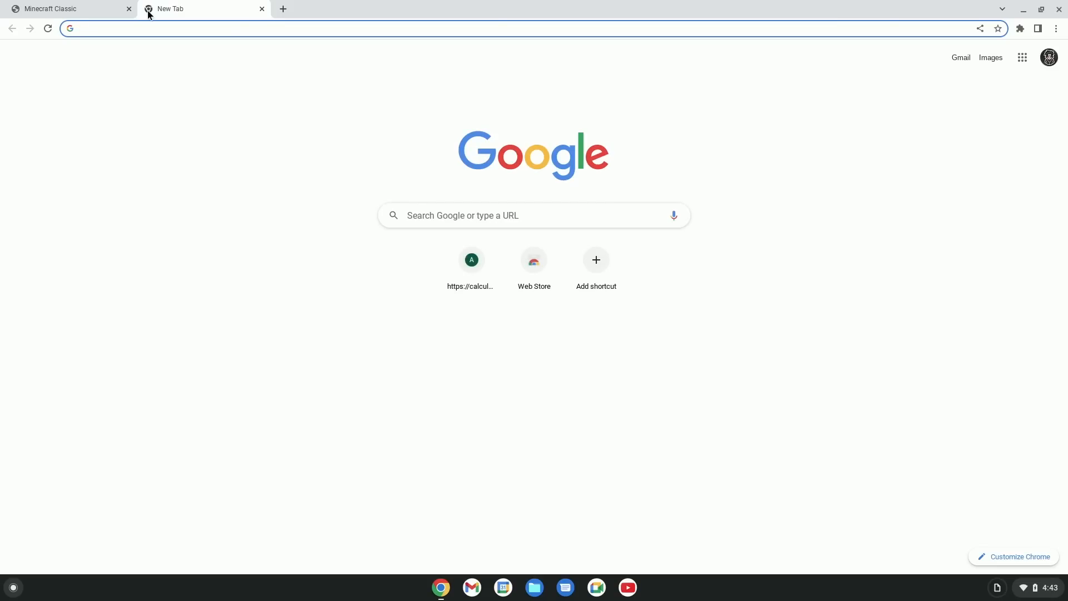
mouse_move(129, 9)
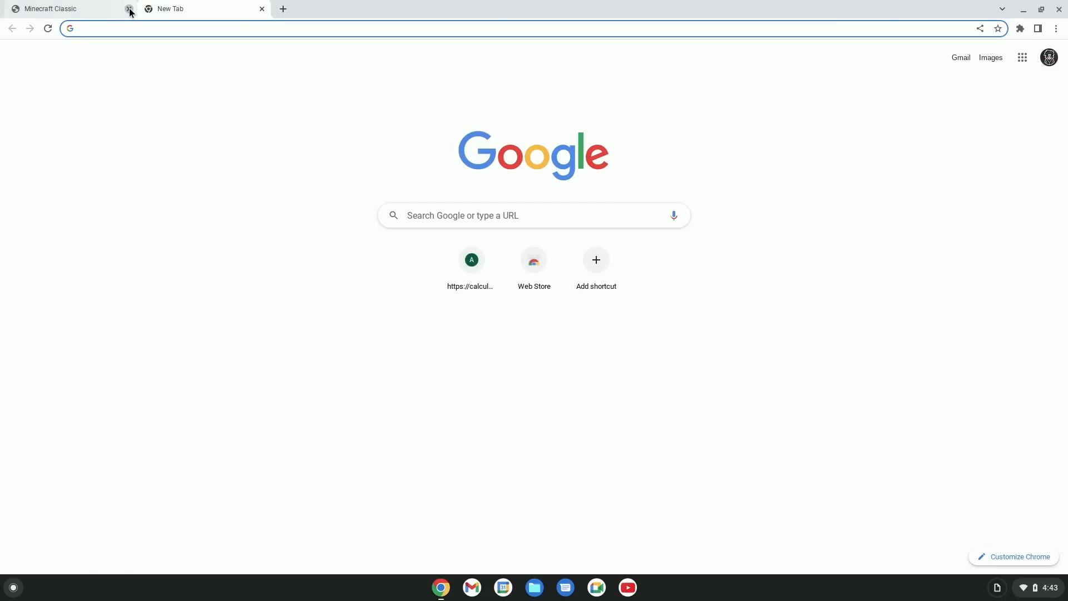
text(minecraft online)
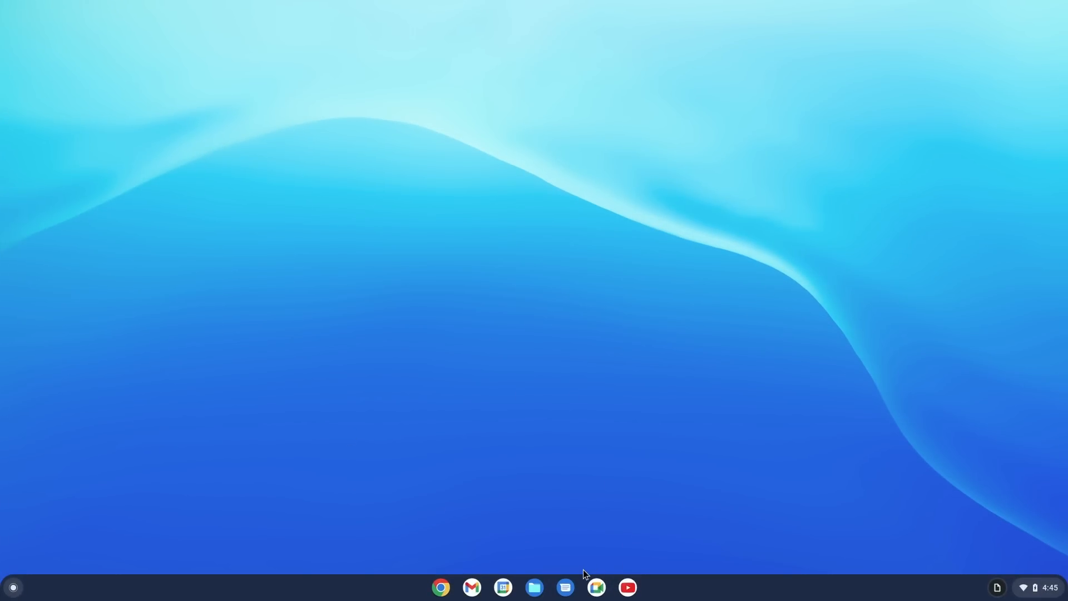
mouse_move(927, 568)
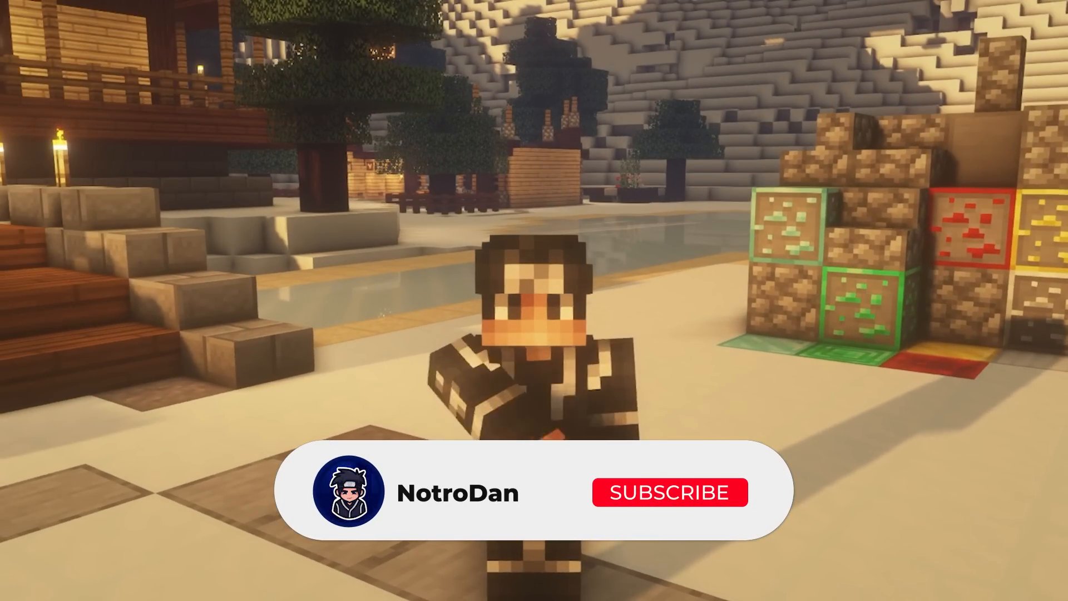
- Close the Chrome window, leaving the empty ChromeOS desktop and shelf
click(670, 491)
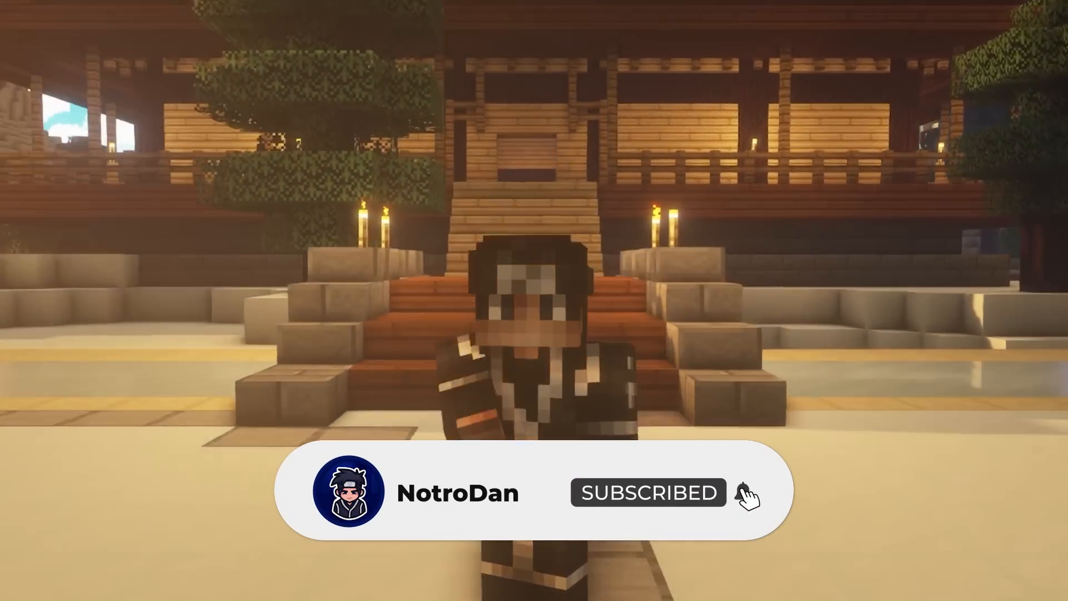